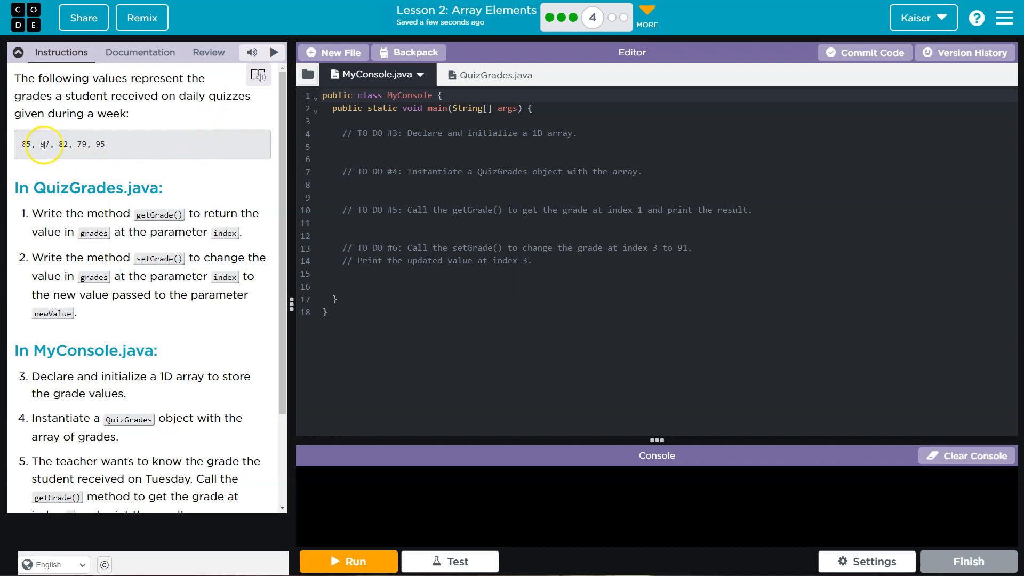
{"action": "mouse_move", "coordinate": [80, 144]}
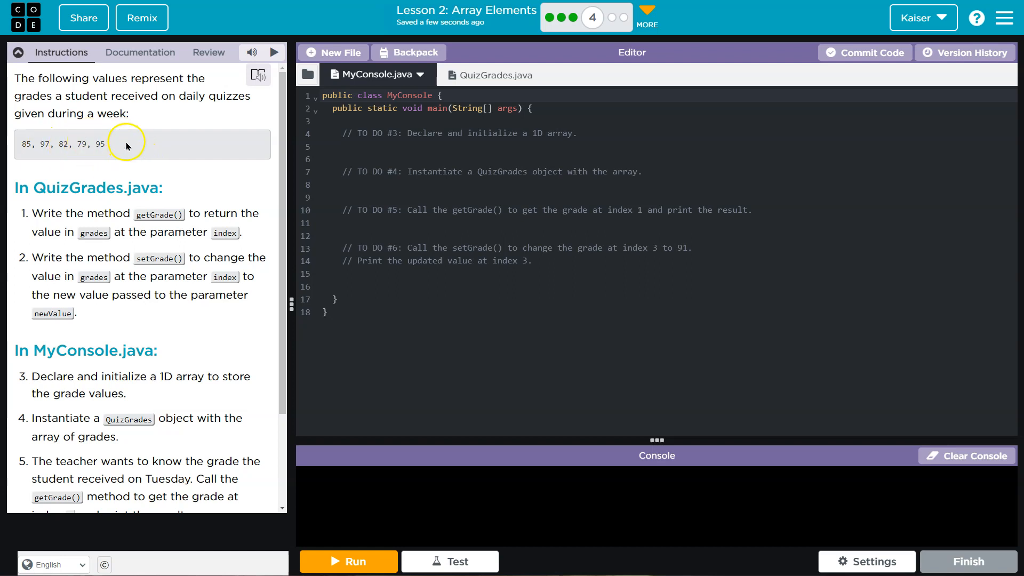
{"action": "mouse_move", "coordinate": [131, 178]}
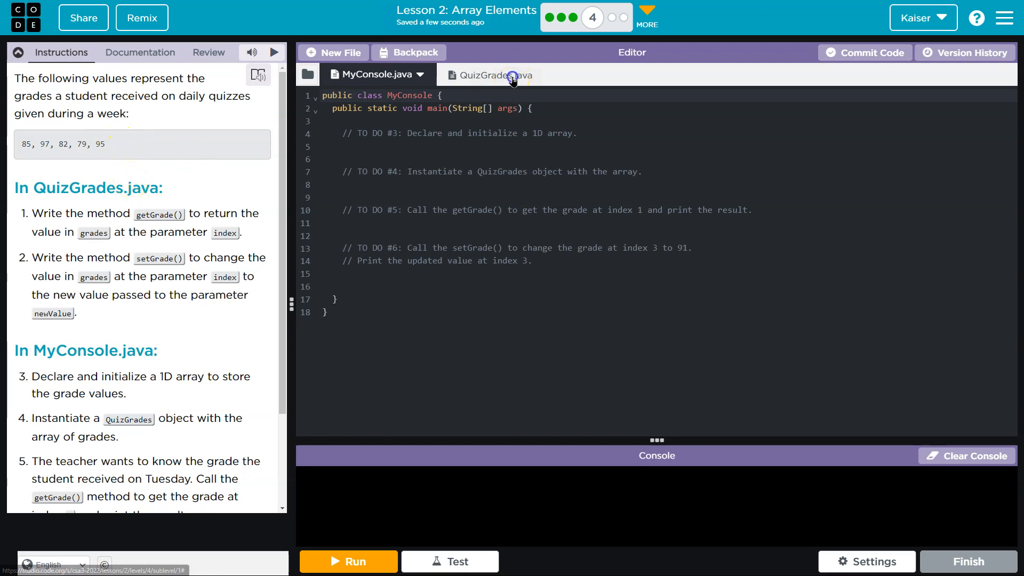
Review the QuizGrades file and the instructions before returning to MyConsole
{"action": "left_click", "coordinate": [486, 75]}
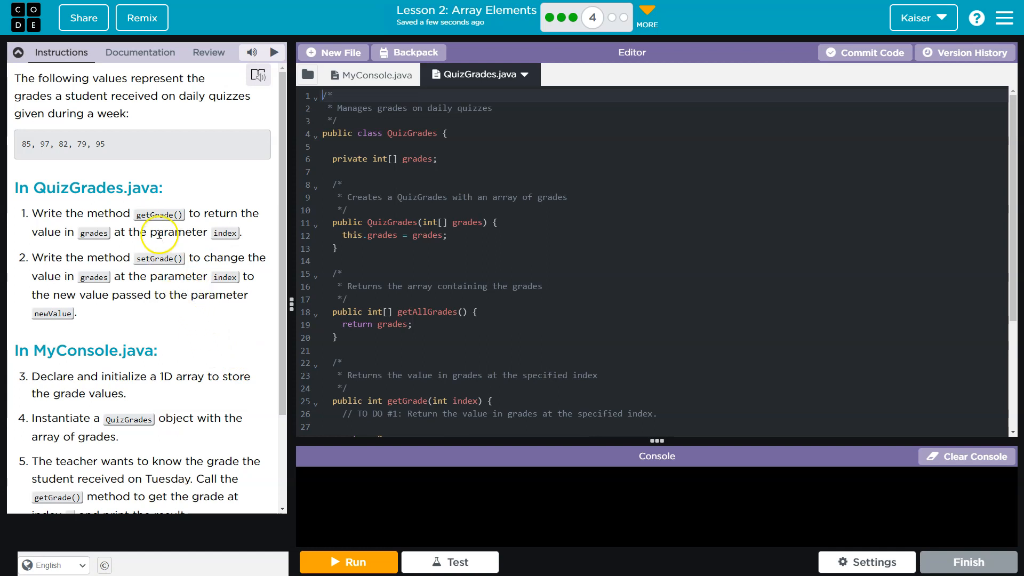
{"action": "double_click", "coordinate": [159, 213]}
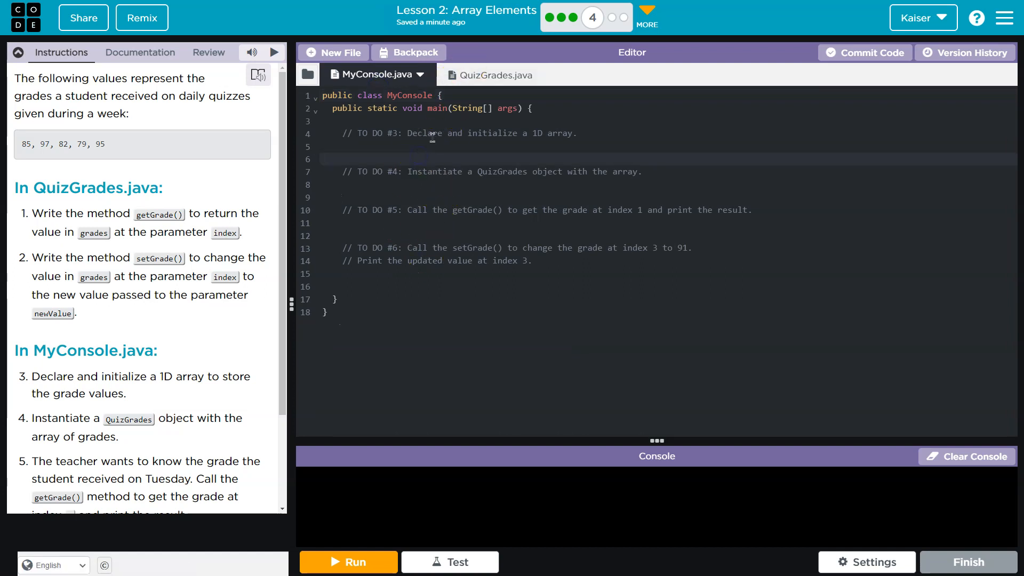
{"action": "left_click", "coordinate": [482, 74]}
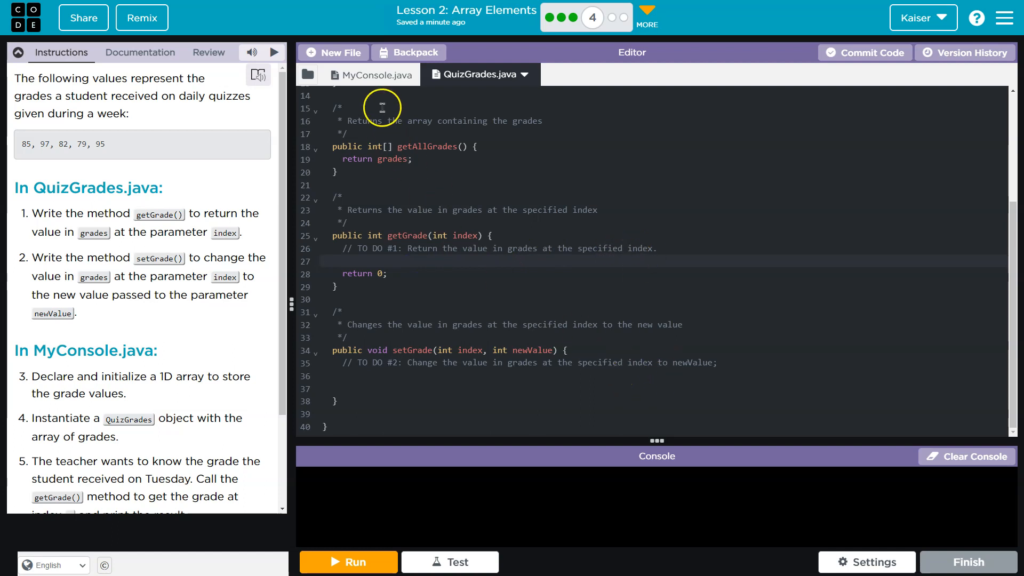
{"action": "left_click", "coordinate": [370, 74]}
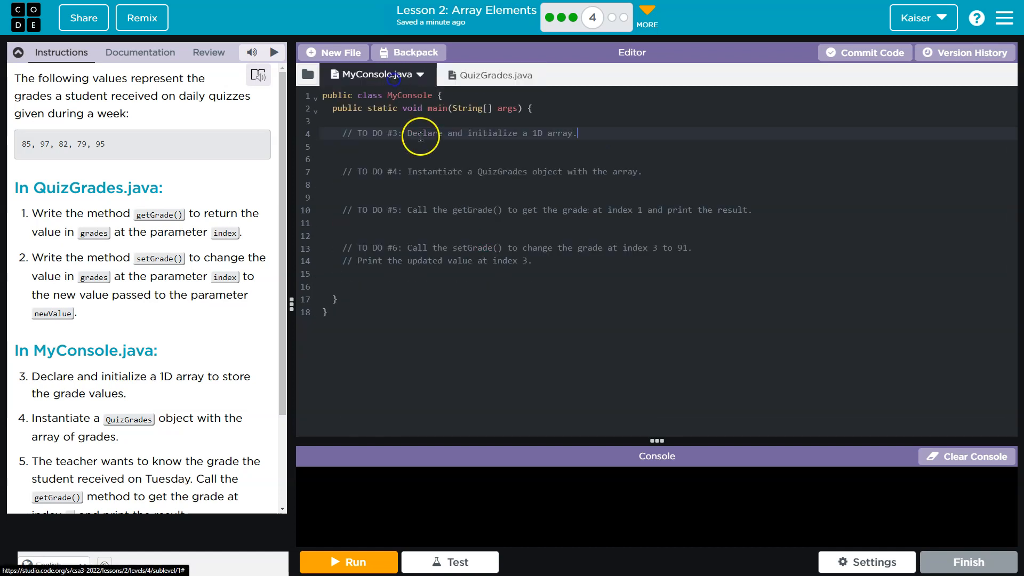
Declare int[] grades = {85, 97, 82, 79, 95}; under TO DO #3, pasting the values from the instructions
{"action": "key", "text": "Enter"}
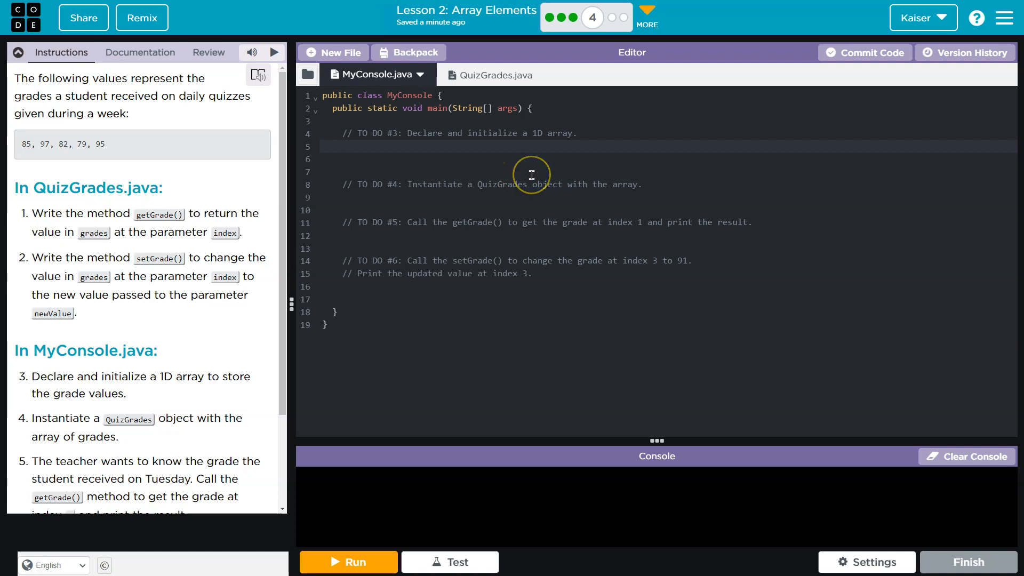
{"action": "left_click", "coordinate": [346, 146]}
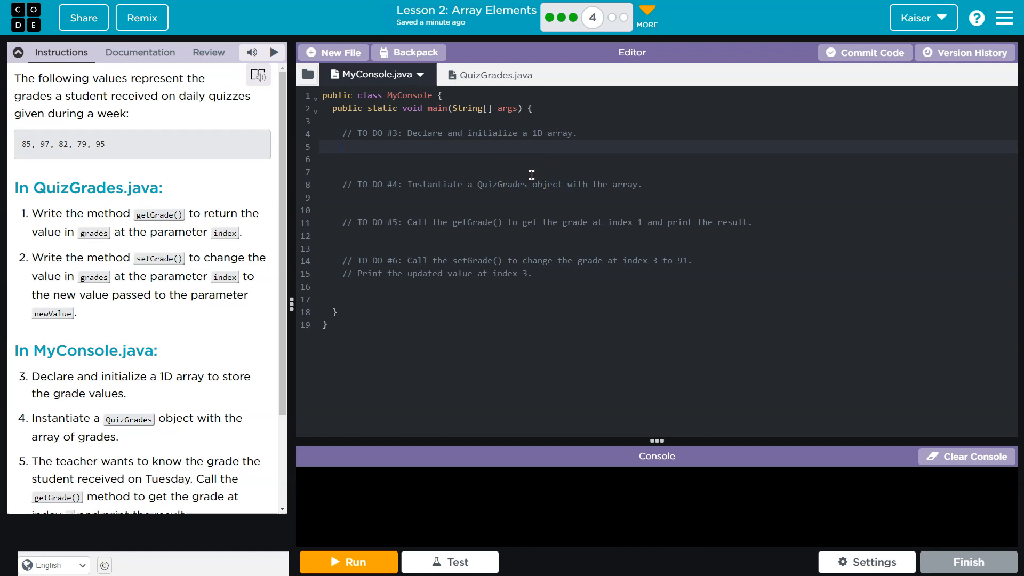
{"action": "type", "text": "int[]"}
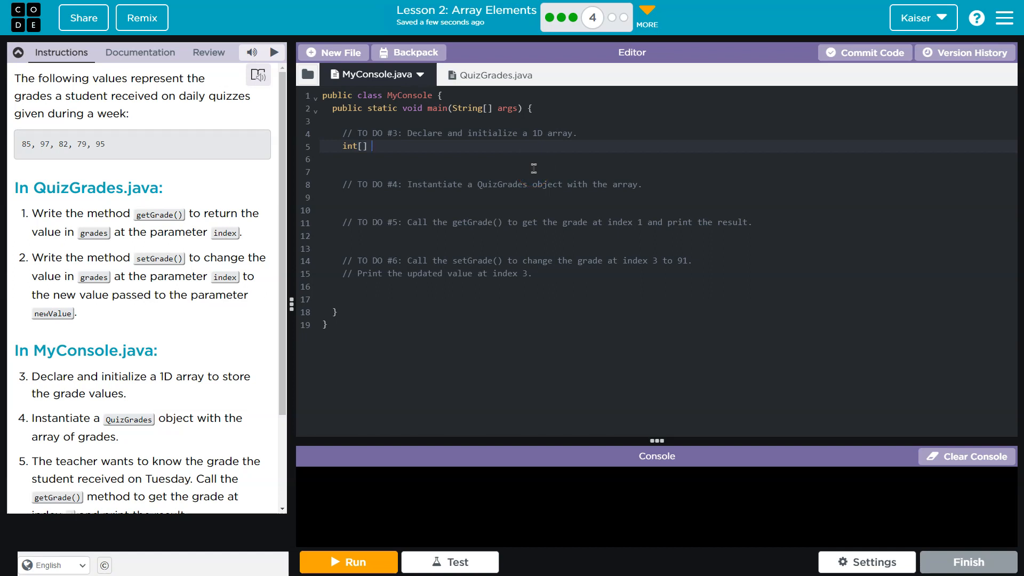
{"action": "type", "text": "grades"}
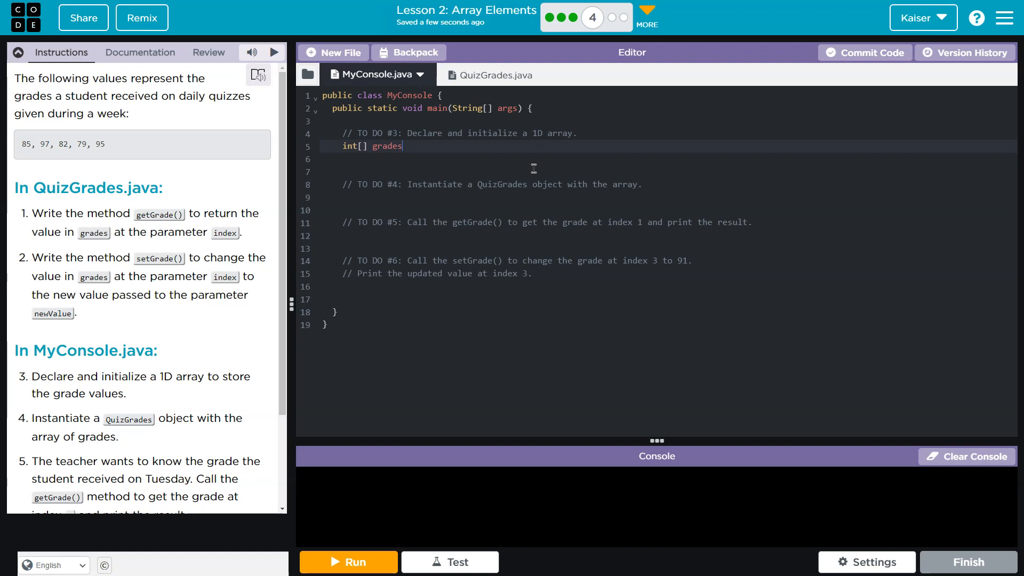
{"action": "type", "text": "="}
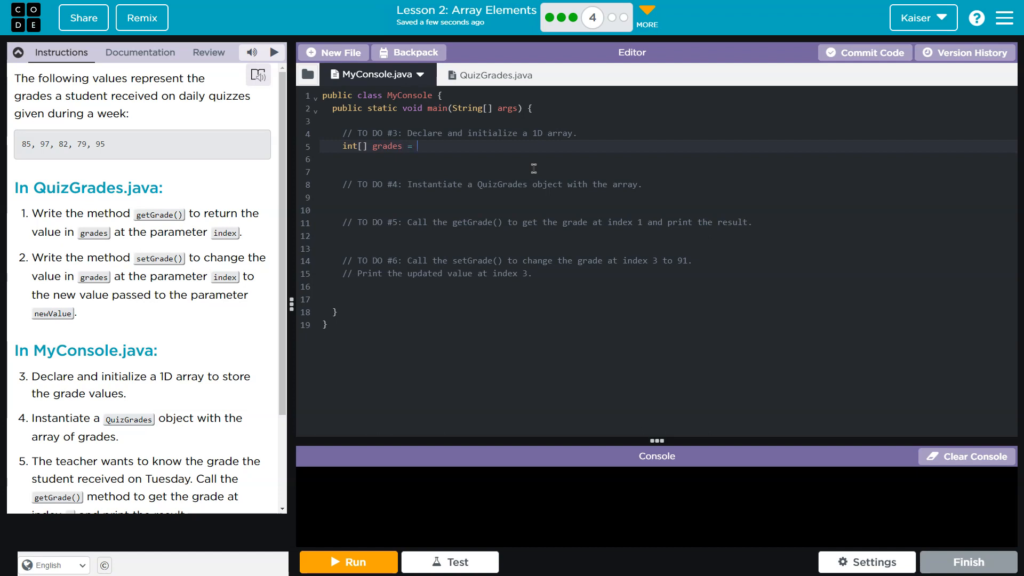
{"action": "type", "text": "{};"}
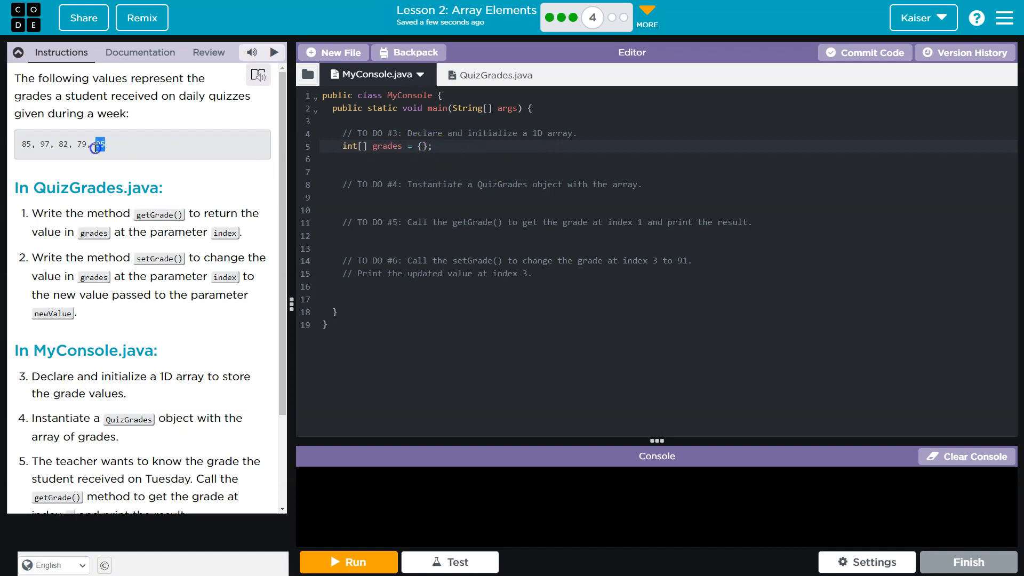
{"action": "right_click", "coordinate": [62, 144]}
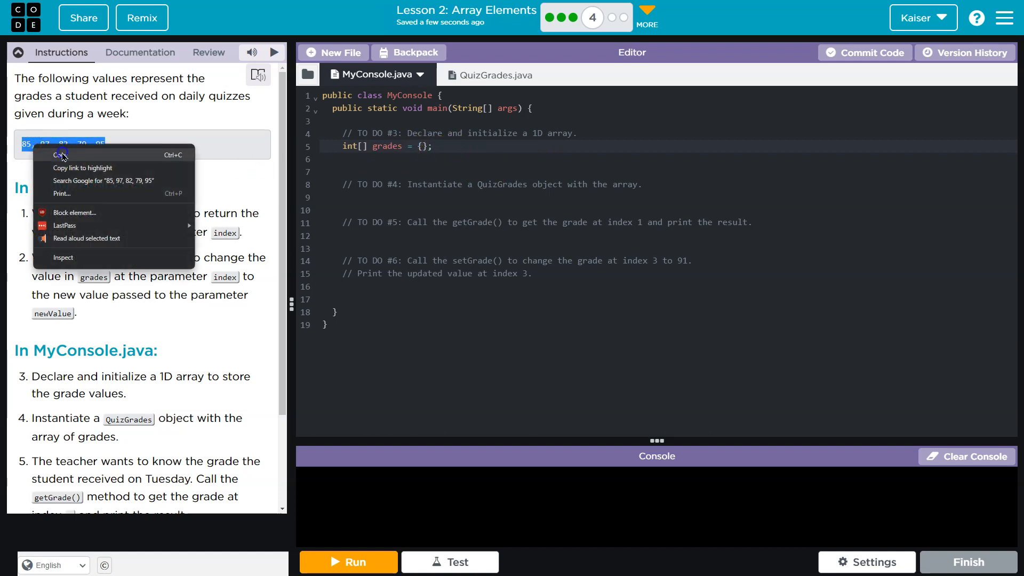
{"action": "right_click", "coordinate": [423, 146]}
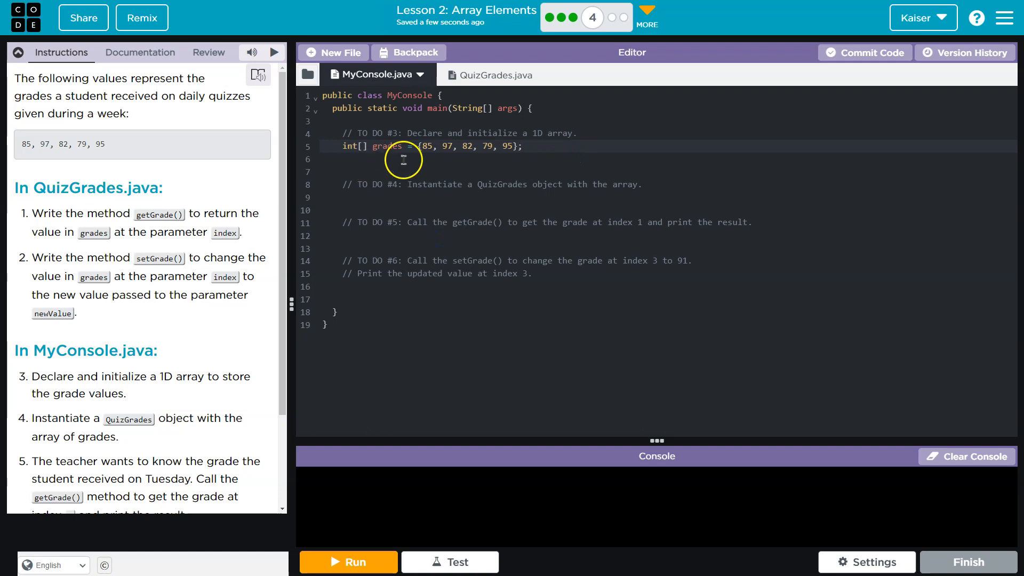
{"action": "left_click", "coordinate": [577, 133]}
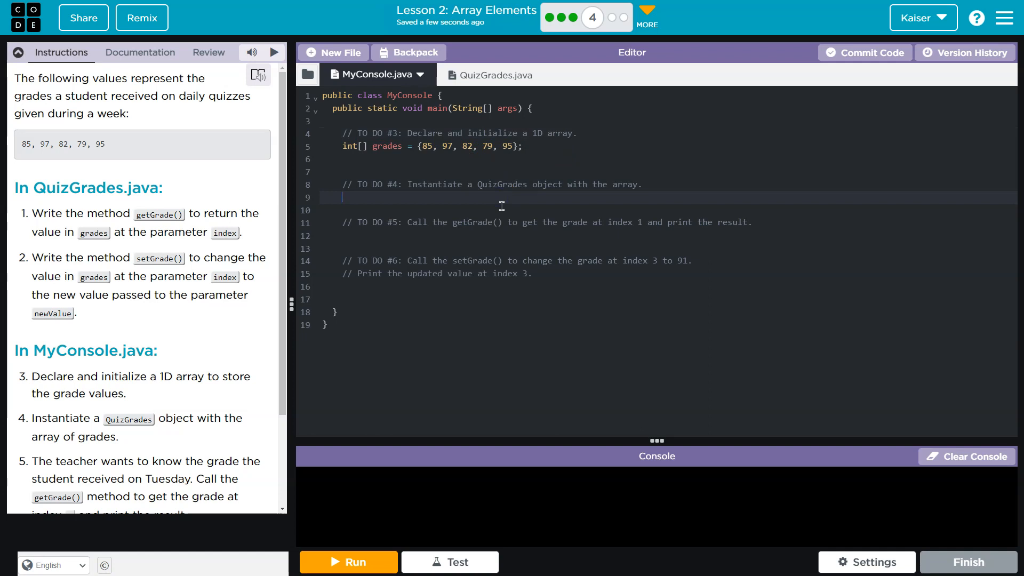
Write QuizGrades myQuizGrades = new QuizGrades(); under TO DO #4 and check the QuizGrades constructor
{"action": "type", "text": "QuizGrad"}
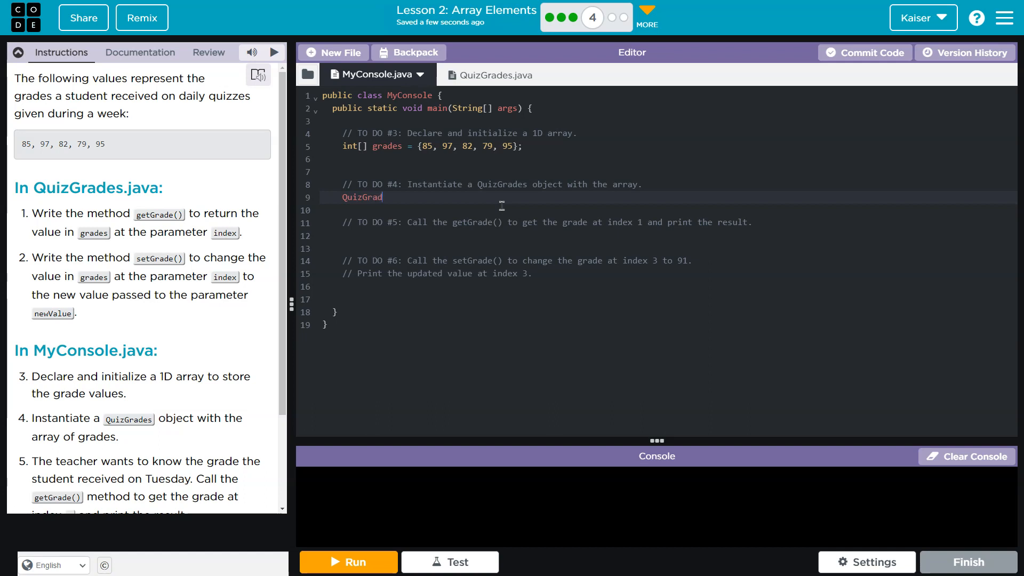
{"action": "type", "text": "es myQui"}
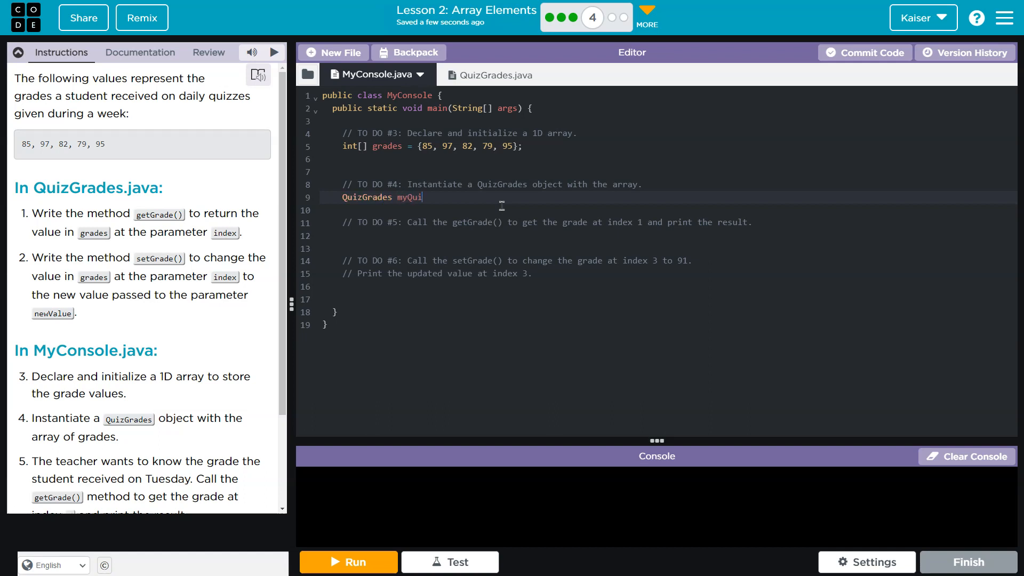
{"action": "type", "text": "z"}
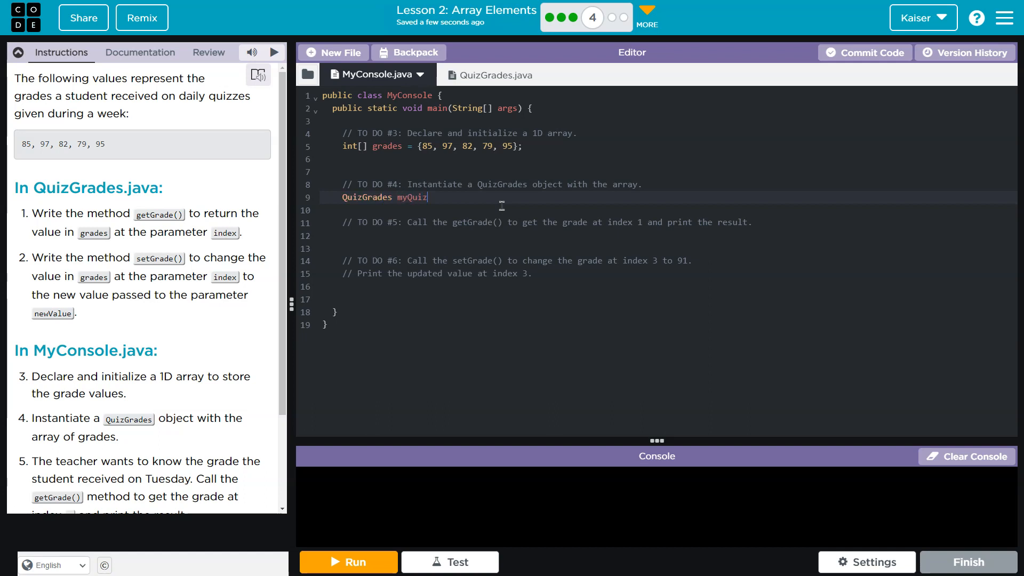
{"action": "type", "text": "Grades"}
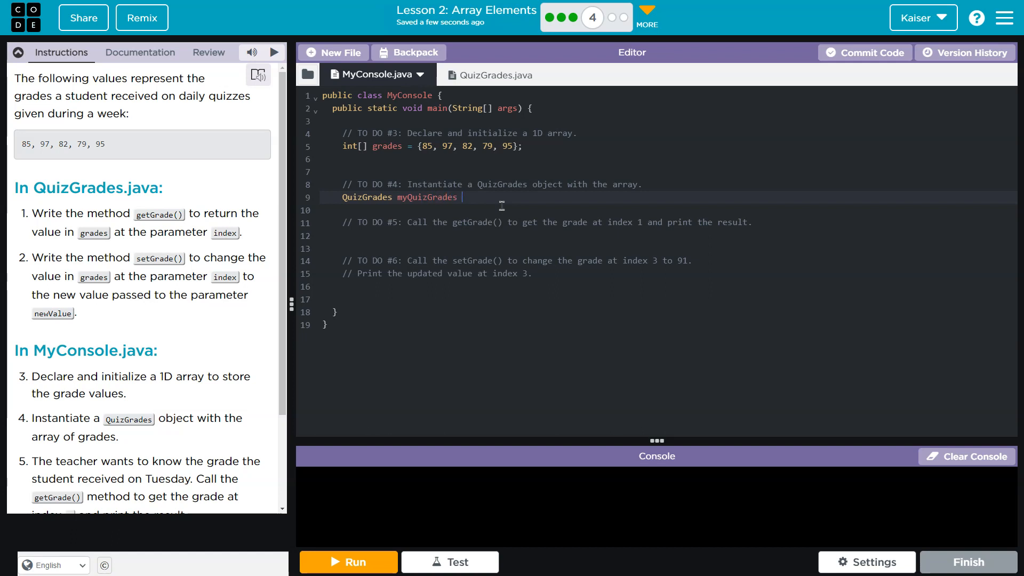
{"action": "type", "text": "= new"}
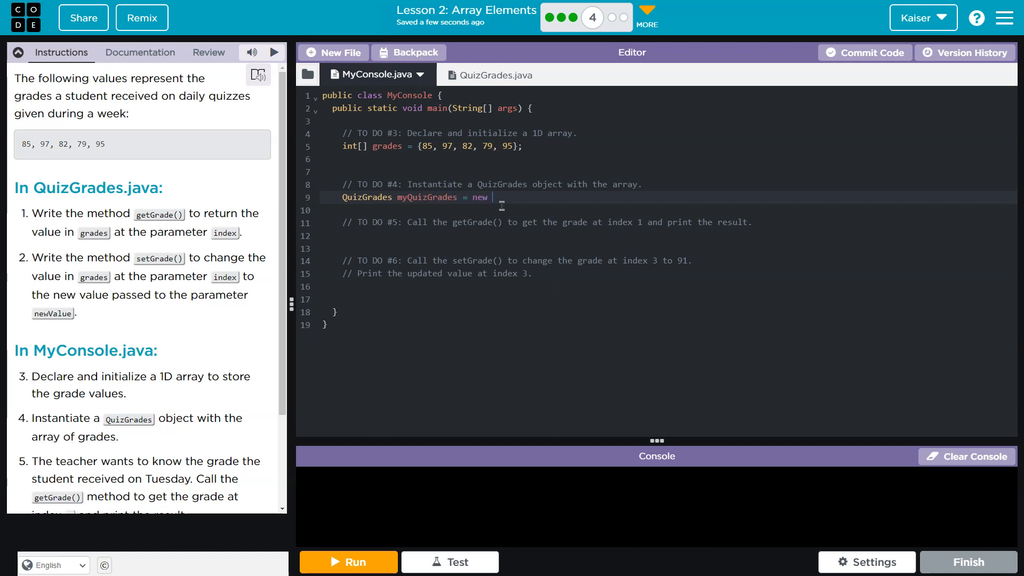
{"action": "type", "text": "Quiz"}
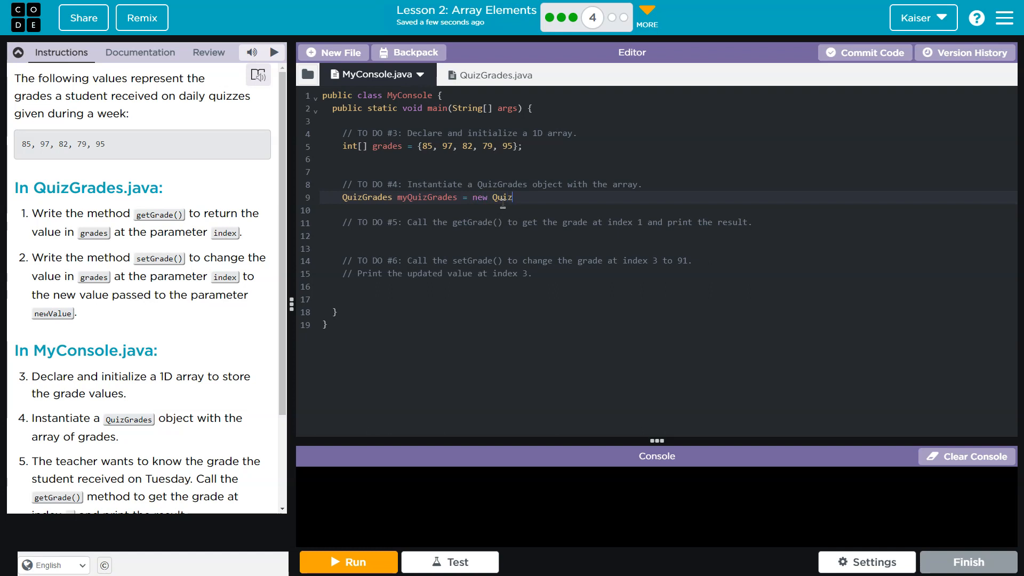
{"action": "type", "text": "Grades();"}
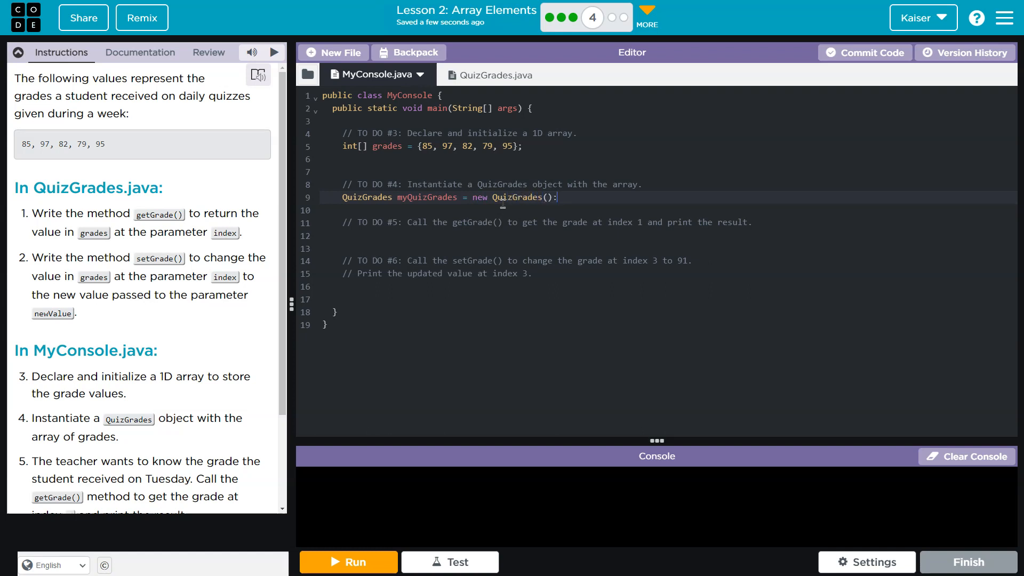
{"action": "type", "text": ";"}
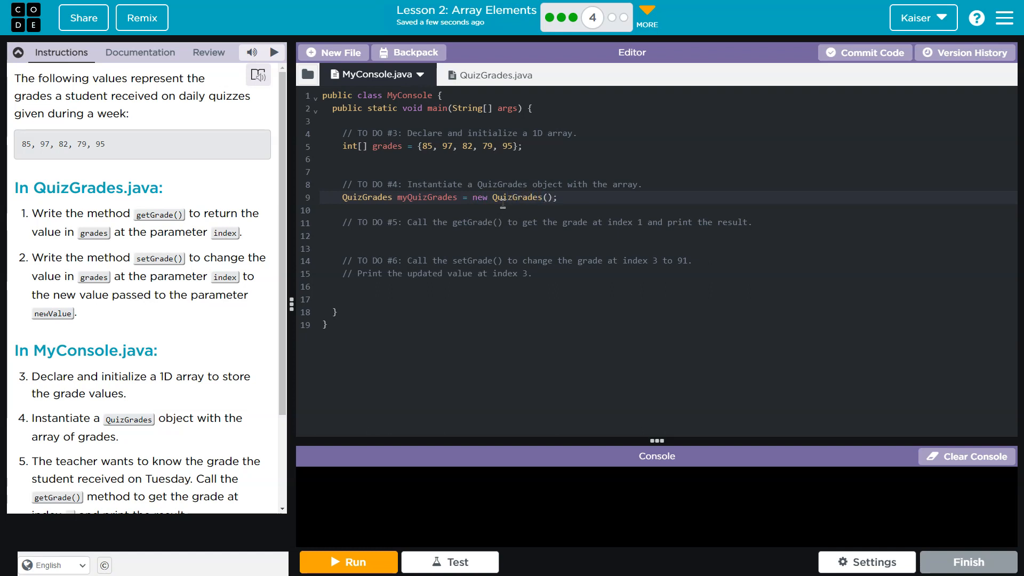
{"action": "left_click", "coordinate": [477, 75]}
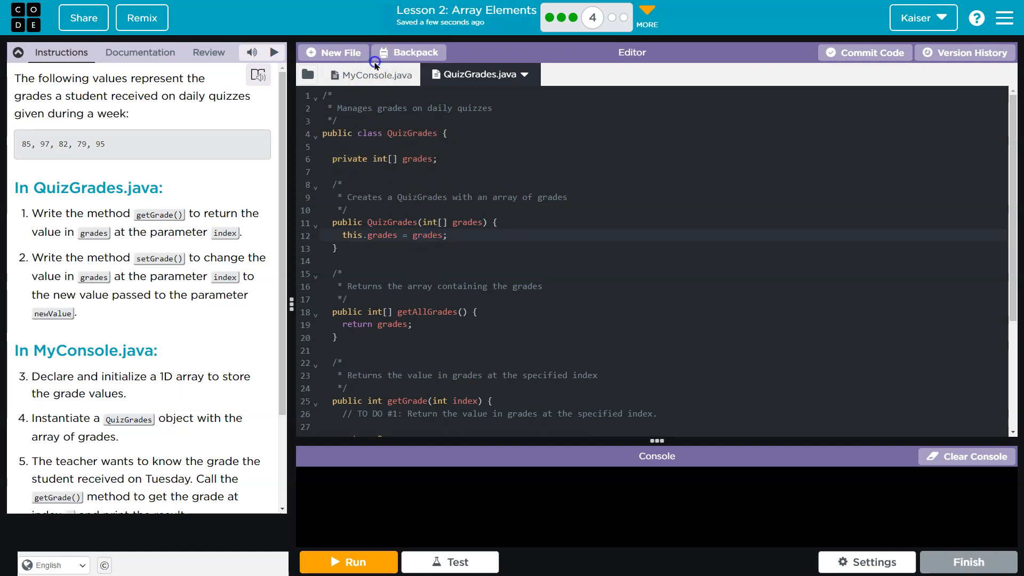
{"action": "left_click", "coordinate": [438, 159]}
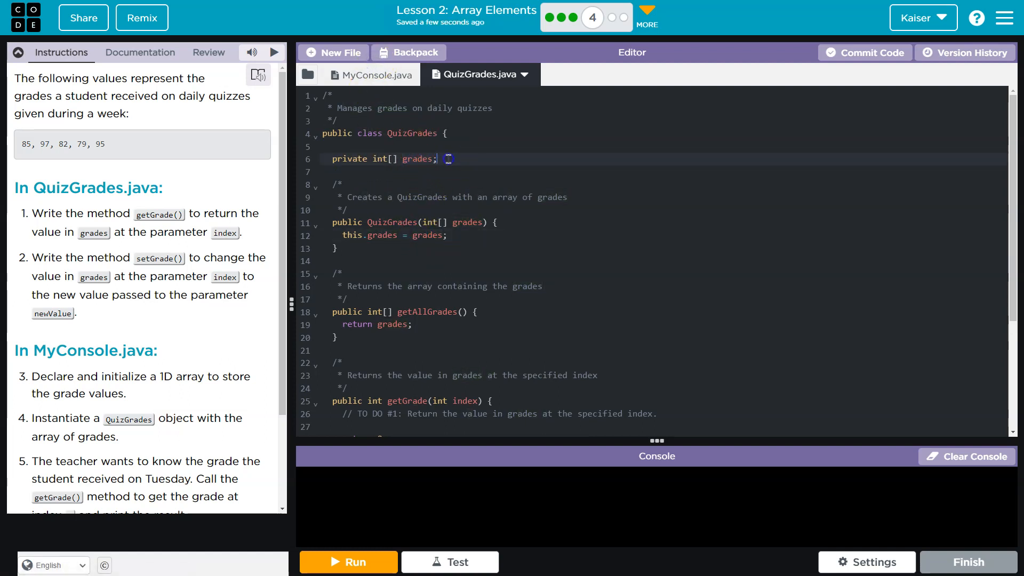
{"action": "left_click", "coordinate": [370, 74]}
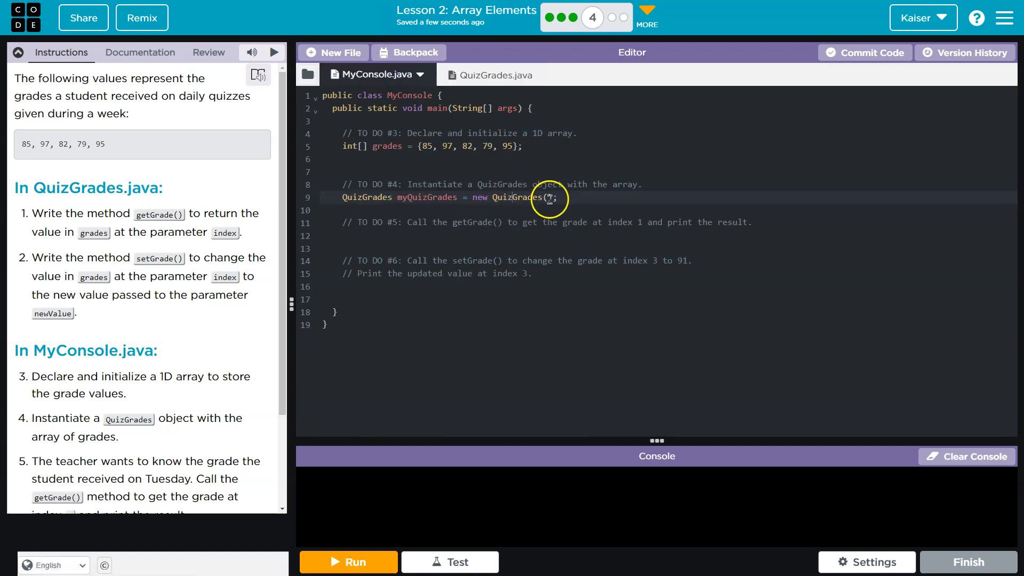
{"action": "double_click", "coordinate": [386, 146]}
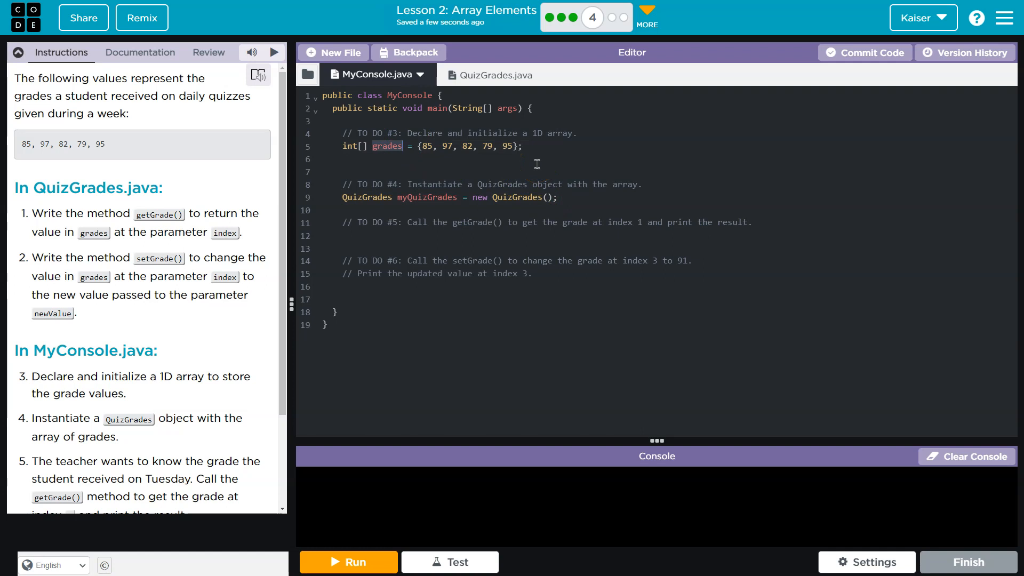
{"action": "type", "text": "inmp"}
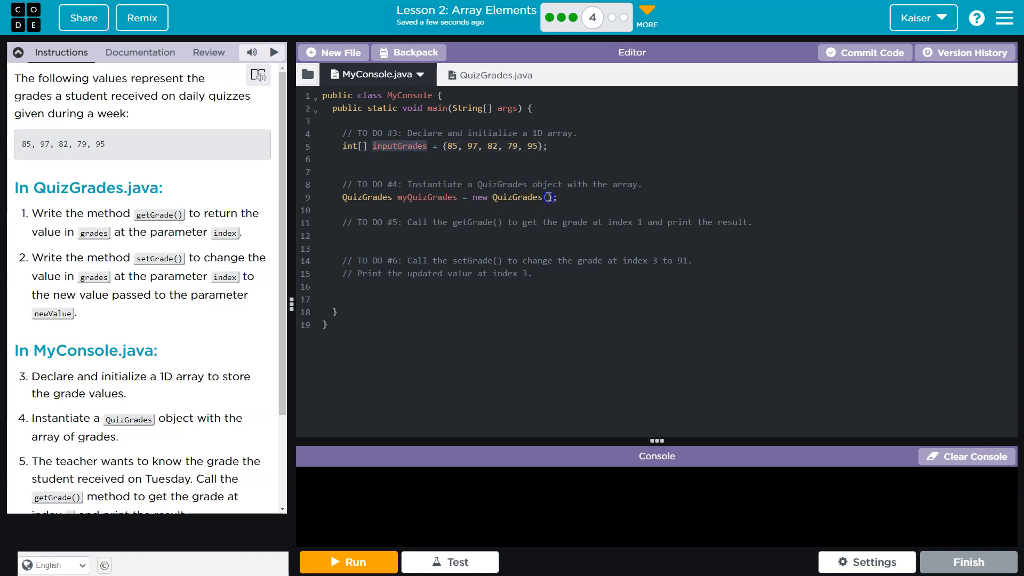
{"action": "left_click", "coordinate": [480, 74]}
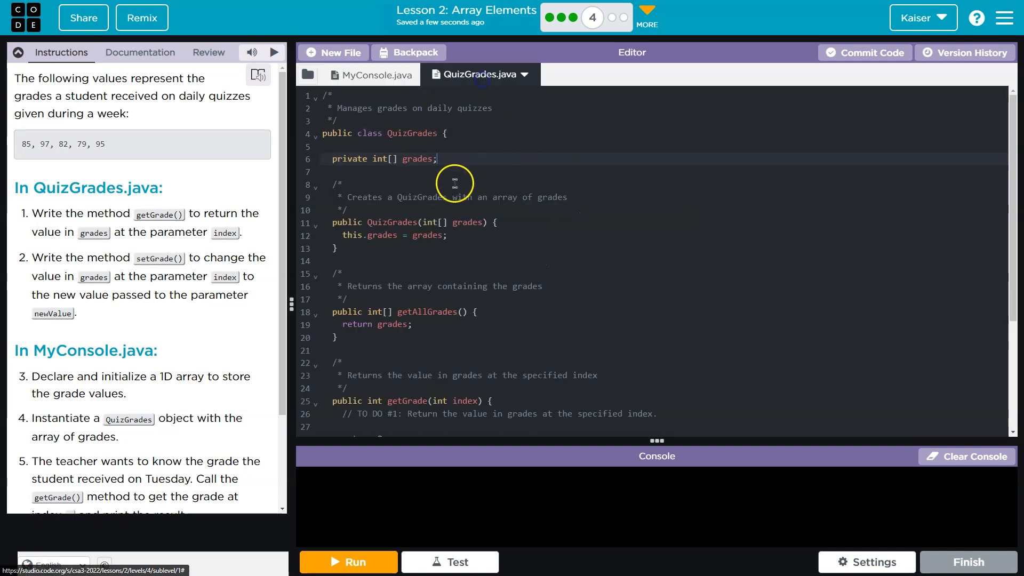
{"action": "double_click", "coordinate": [465, 222]}
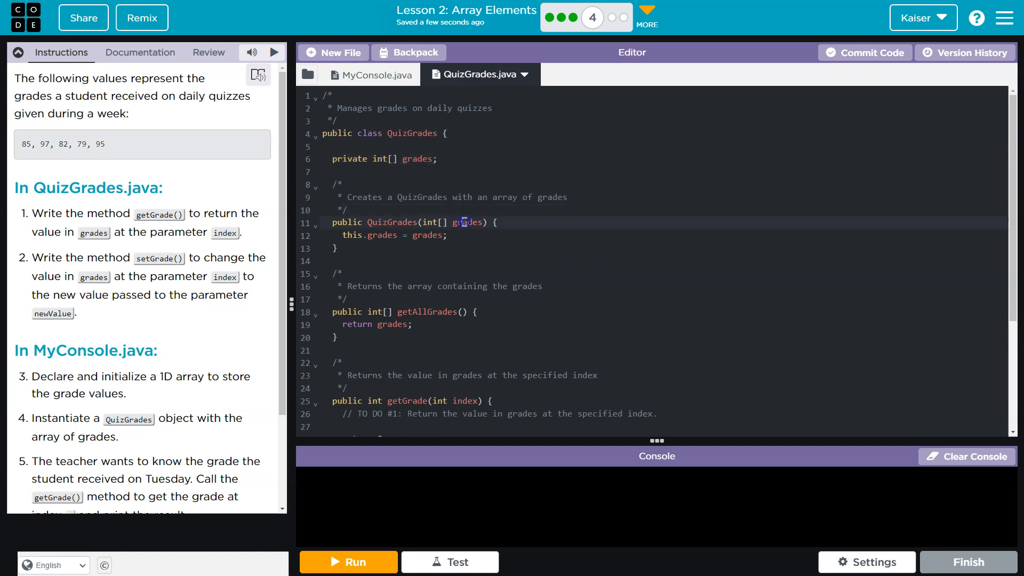
{"action": "double_click", "coordinate": [428, 235]}
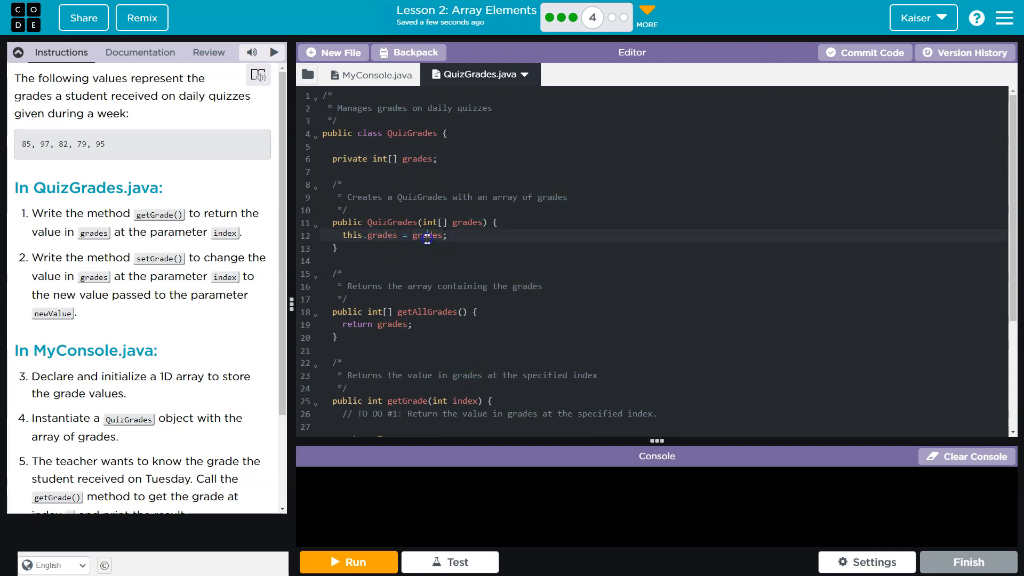
{"action": "left_click", "coordinate": [369, 74]}
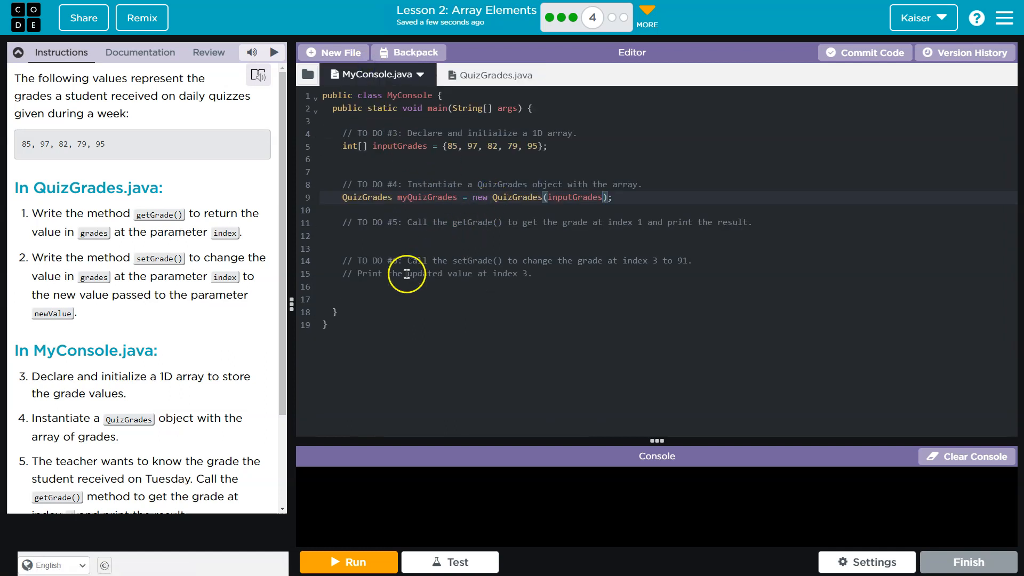
{"action": "left_click", "coordinate": [487, 75]}
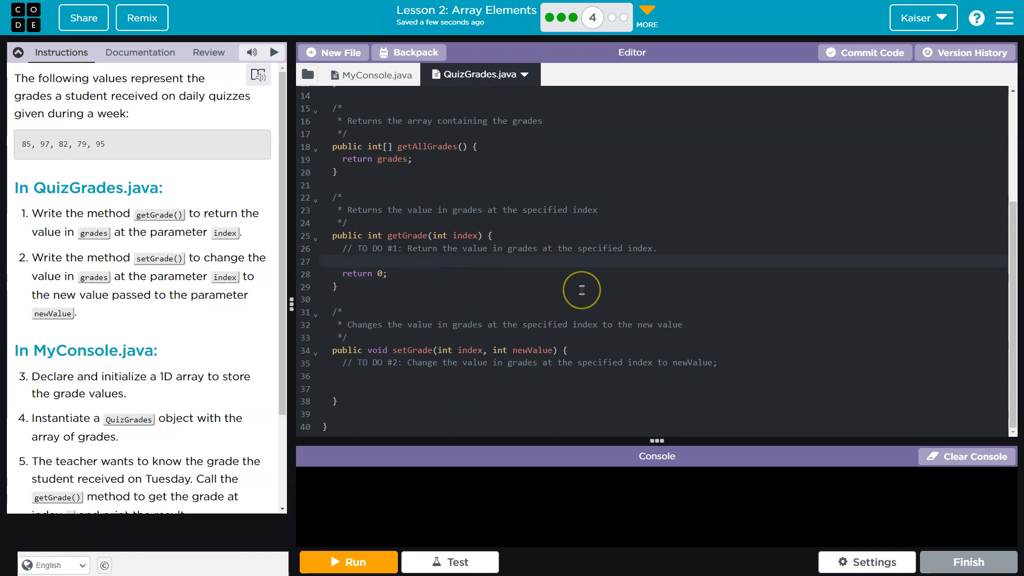
Replace getGrade's placeholder 0 so it returns grades[0], then go back to MyConsole
{"action": "left_click", "coordinate": [339, 261]}
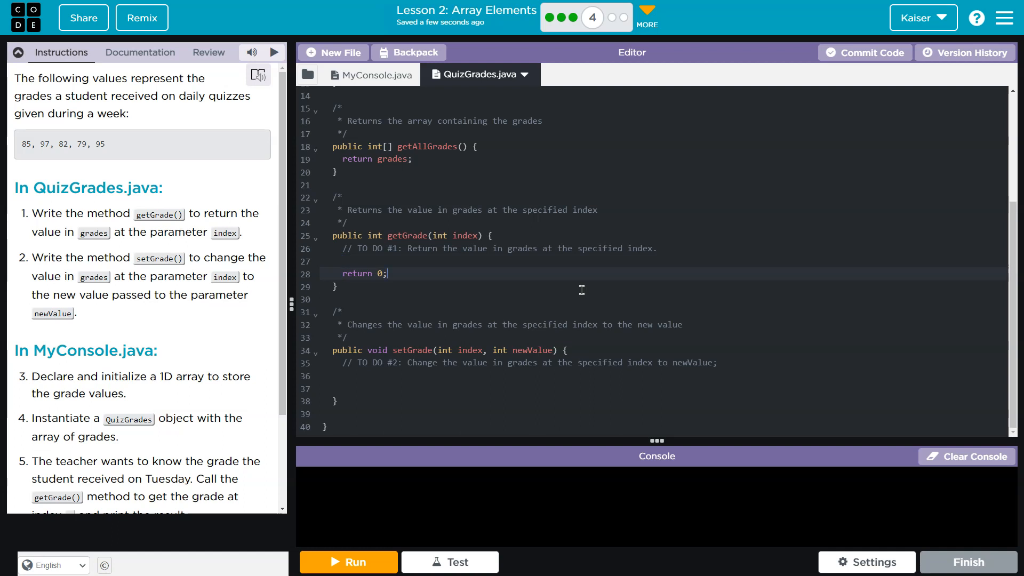
{"action": "key", "text": "Backspace"}
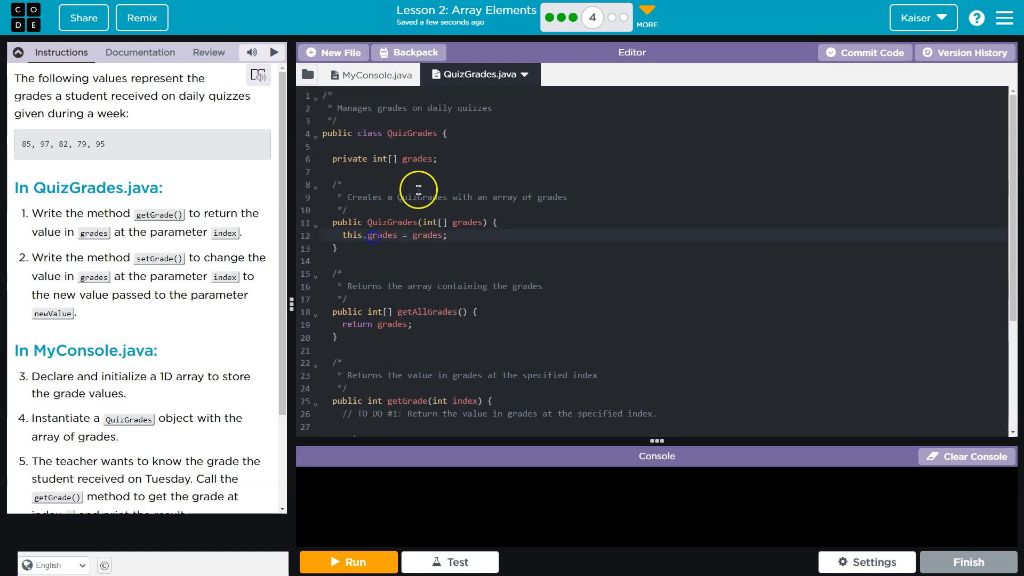
{"action": "type", "text": "return"}
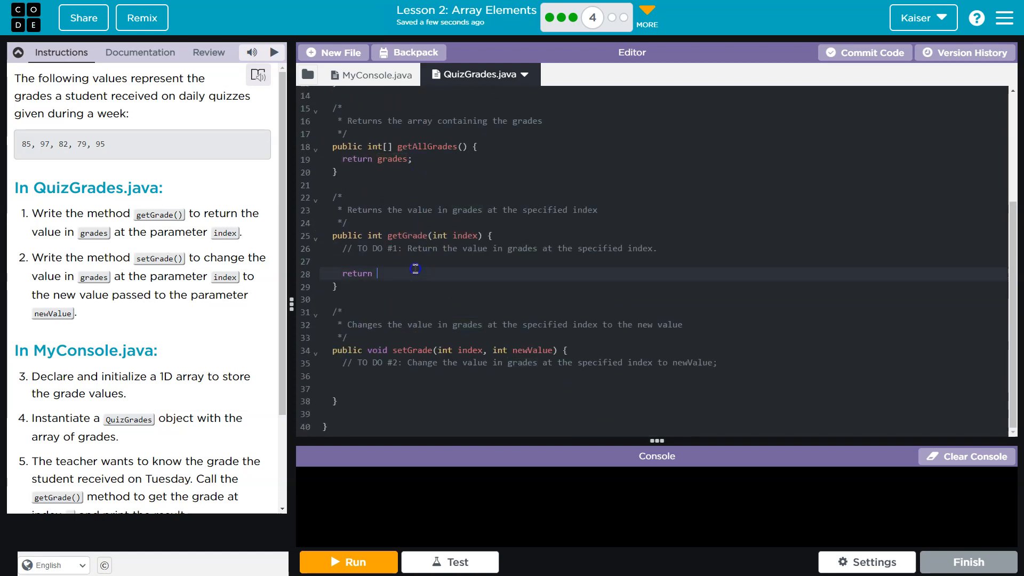
{"action": "type", "text": "this"}
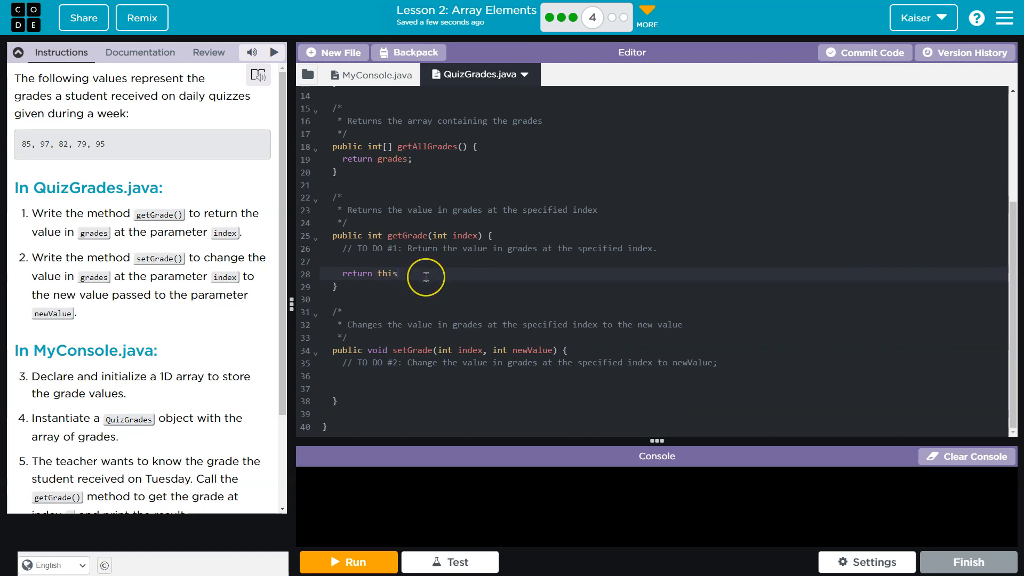
{"action": "type", "text": ".grade"}
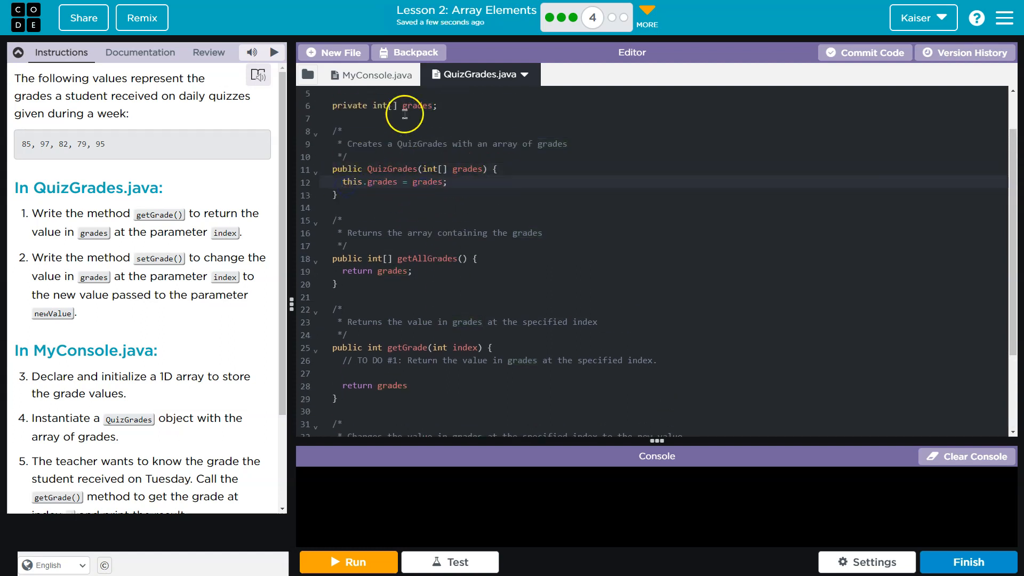
{"action": "scroll", "scroll_direction": "down", "scroll_amount": 3}
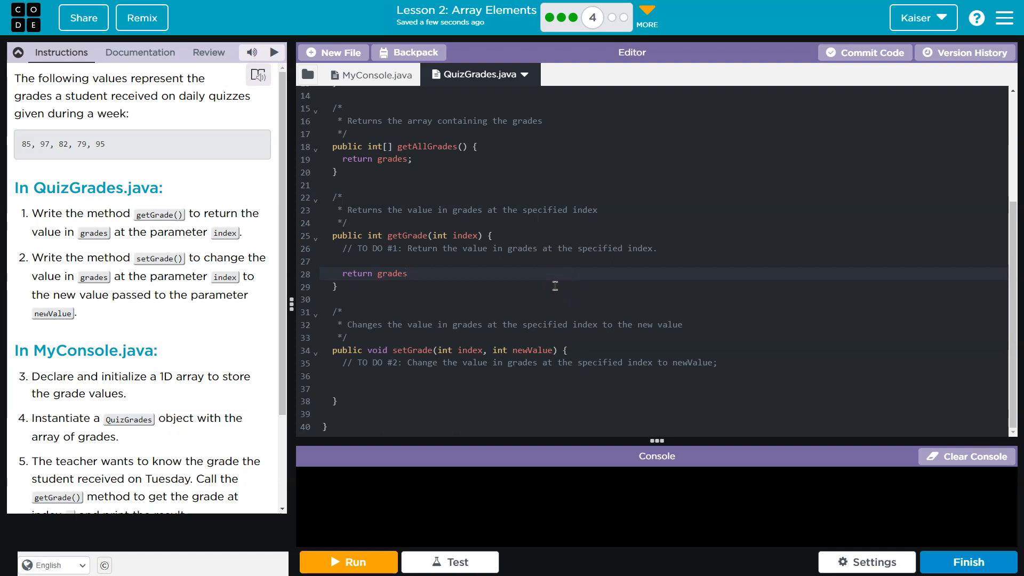
{"action": "type", "text": "[0];"}
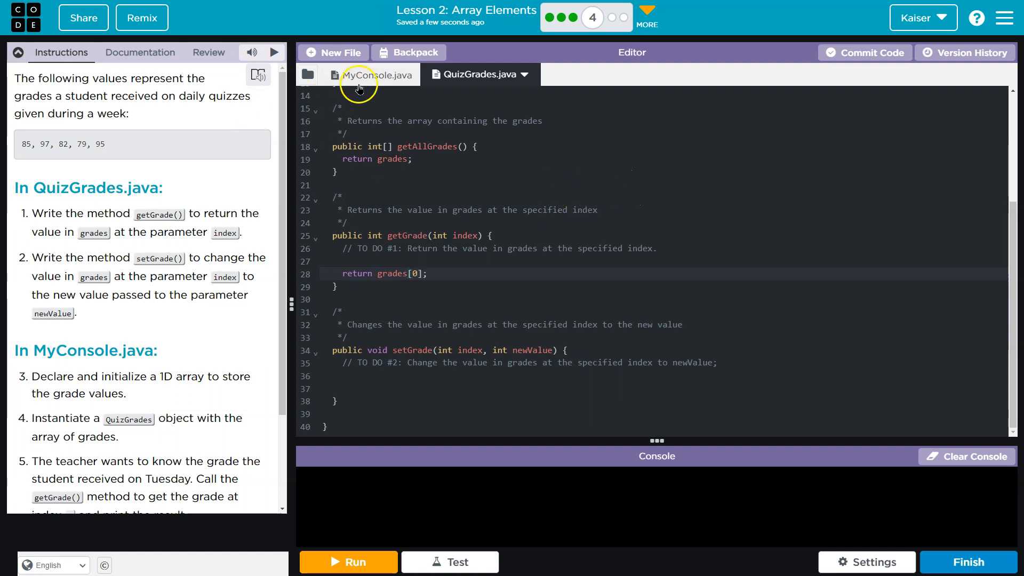
{"action": "left_click", "coordinate": [371, 74]}
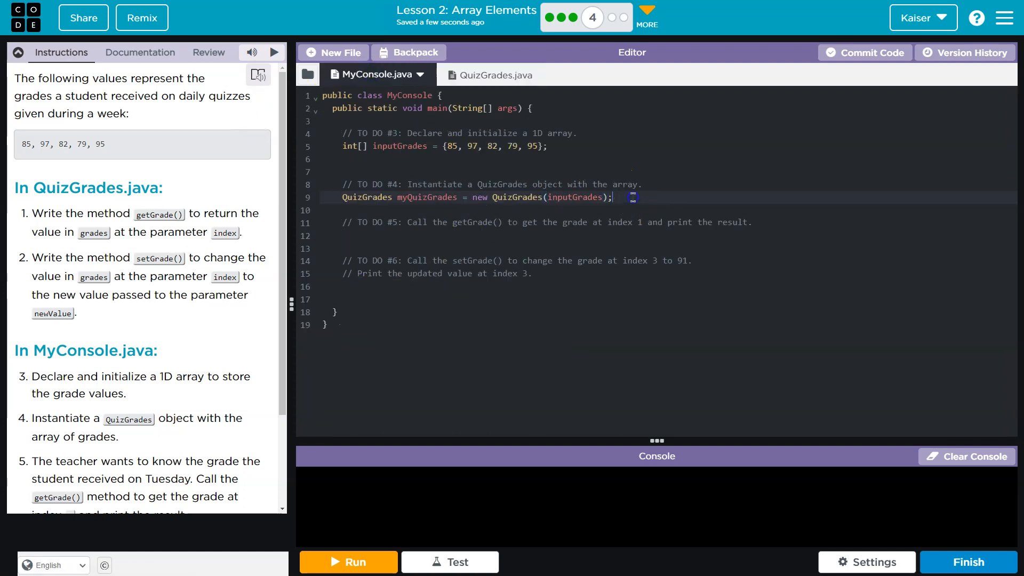
Store myQuizGrades.getGrade(5) in int myGrade, print it, and run to see 85
{"action": "type", "text": "myQuizGrades.getGrade(0);"}
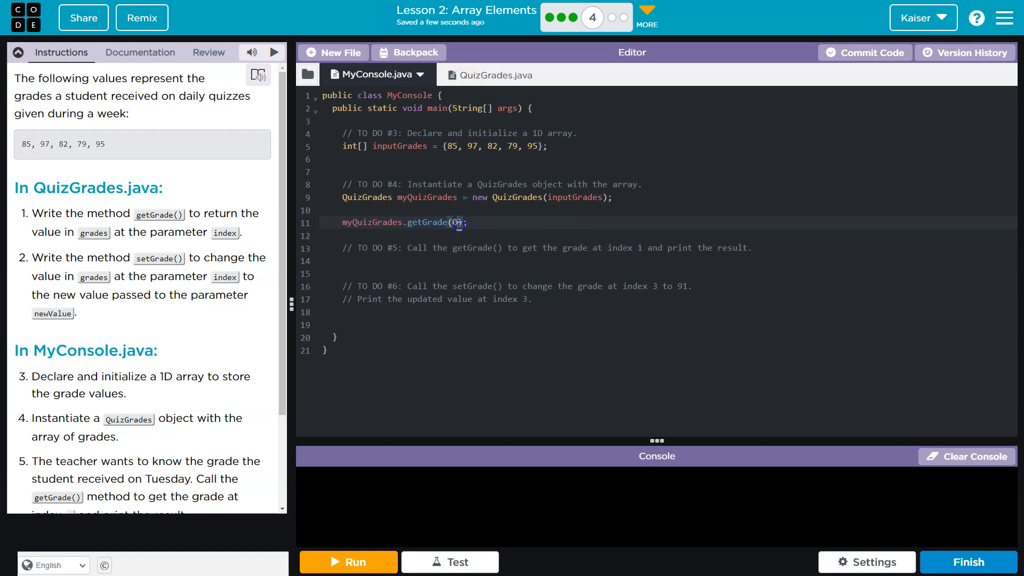
{"action": "type", "text": "5"}
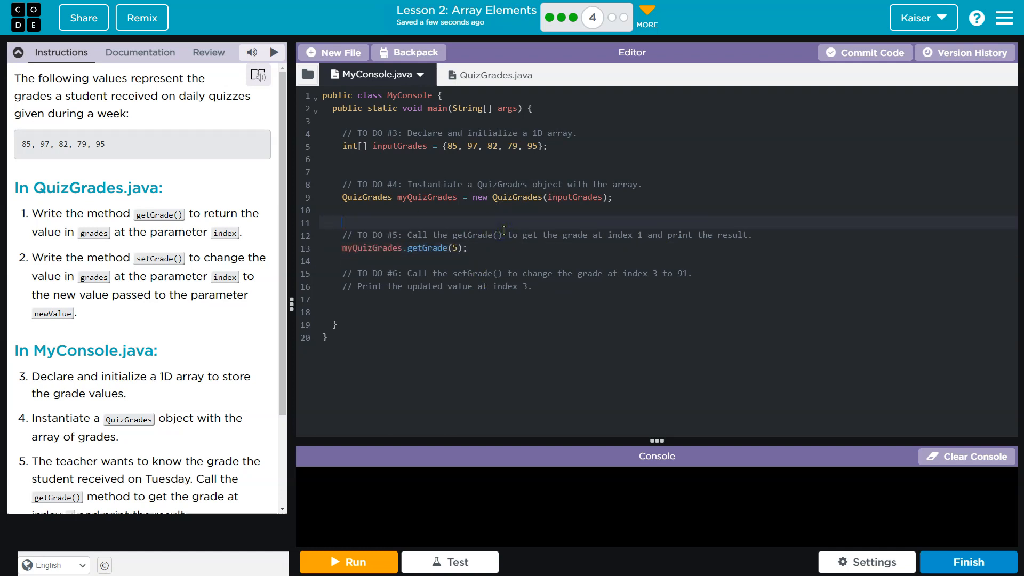
{"action": "type", "text": "s"}
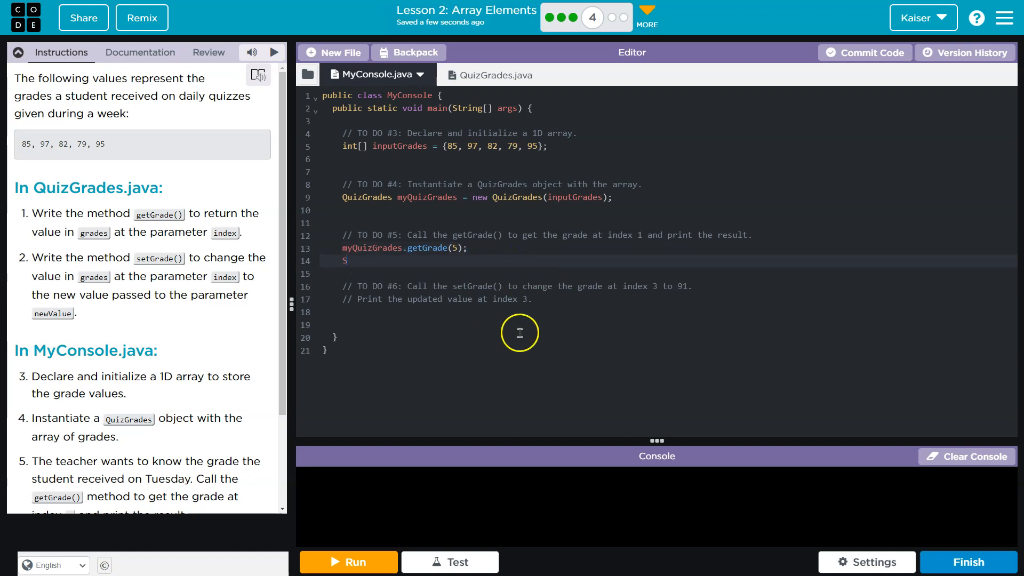
{"action": "type", "text": "ystem.out.println()"}
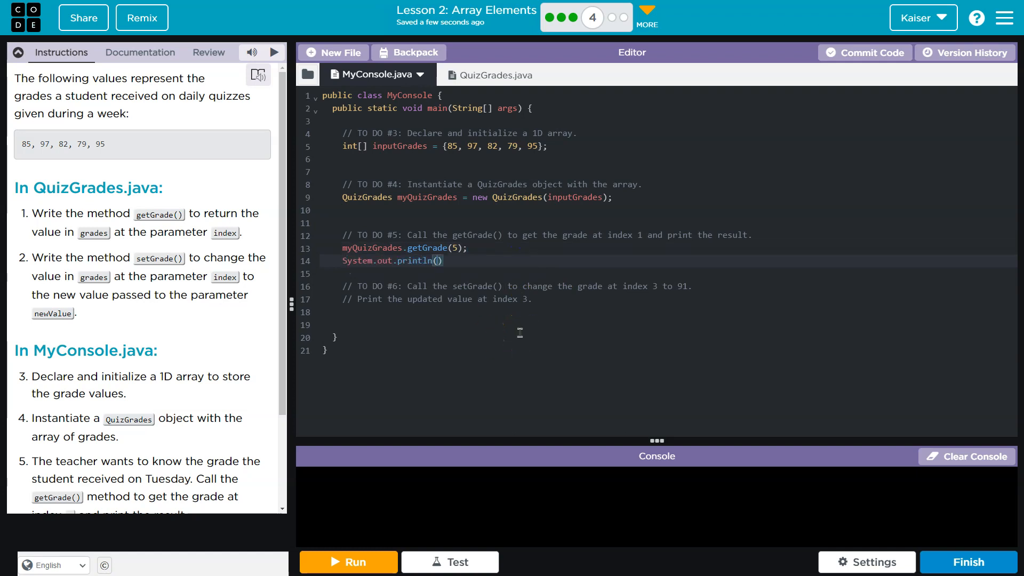
{"action": "type", "text": "int myGrade ="}
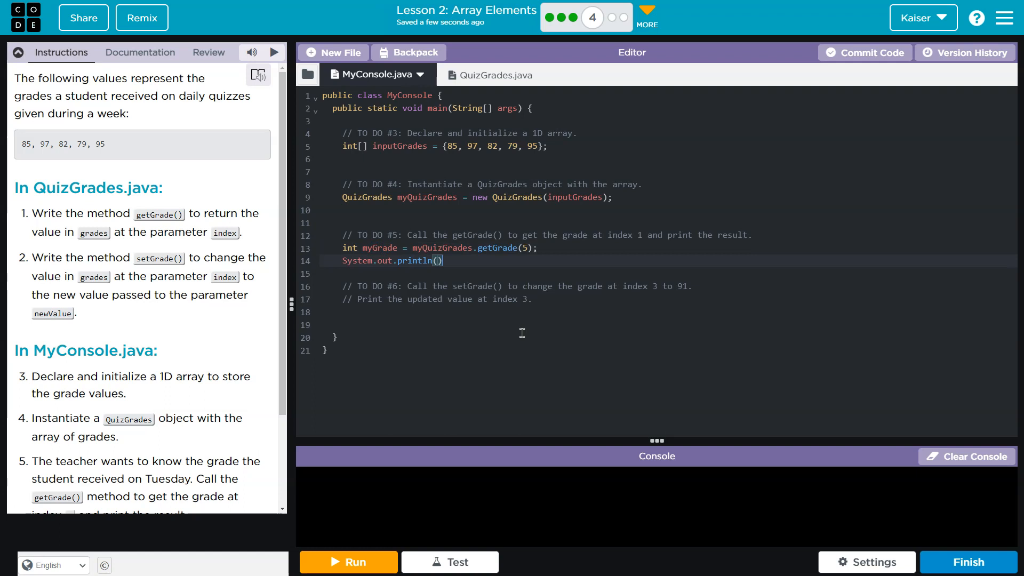
{"action": "type", "text": "myGrade"}
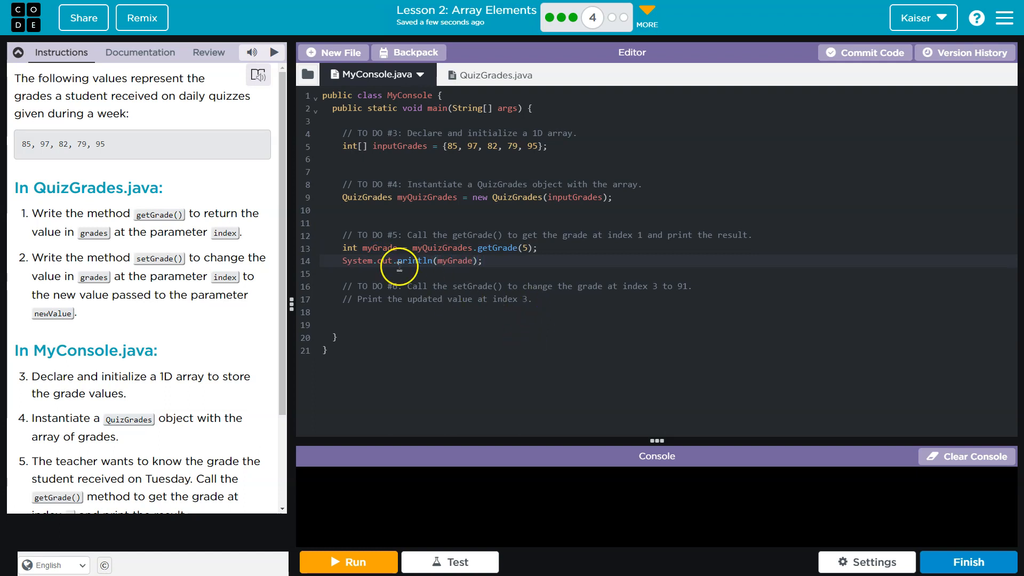
{"action": "left_click", "coordinate": [348, 562]}
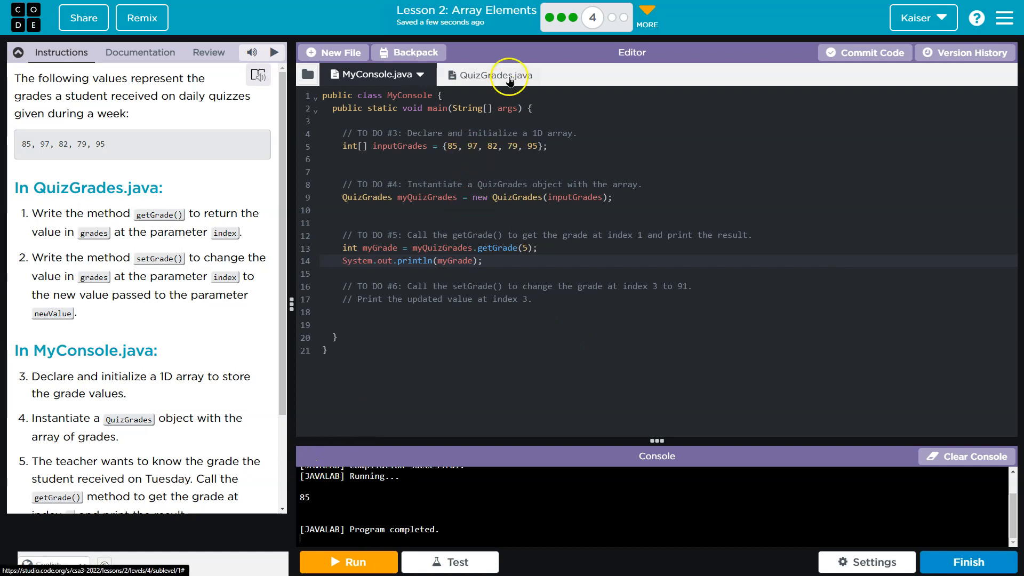
Change getGrade in QuizGrades to return grades[index] and return to MyConsole
{"action": "left_click", "coordinate": [482, 74]}
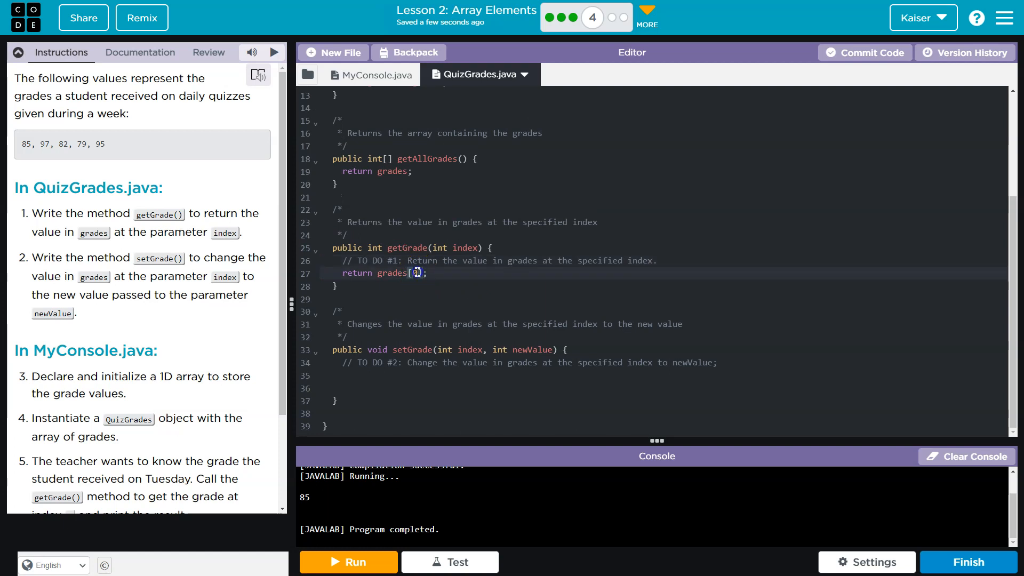
{"action": "type", "text": "index"}
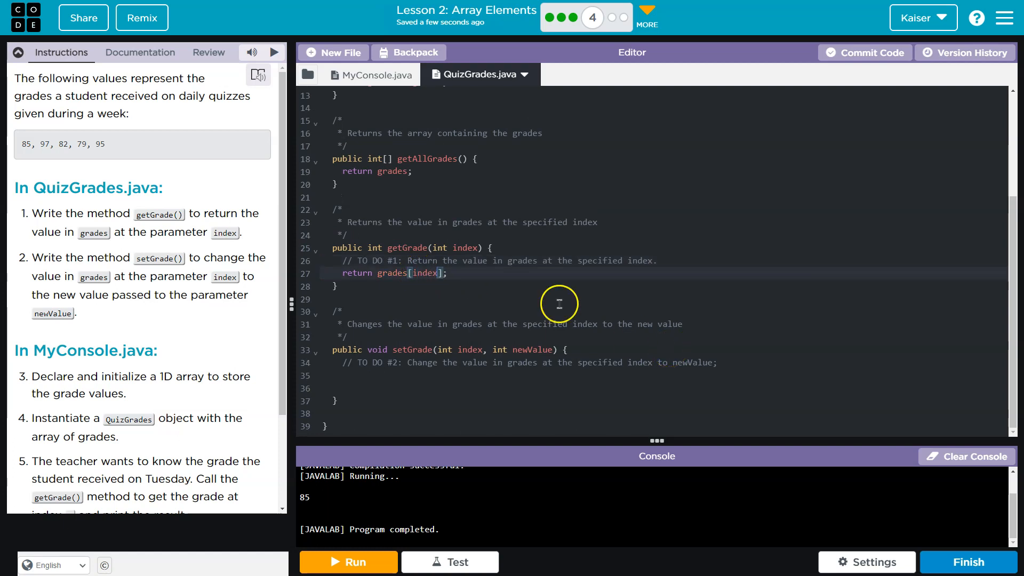
{"action": "mouse_move", "coordinate": [364, 100]}
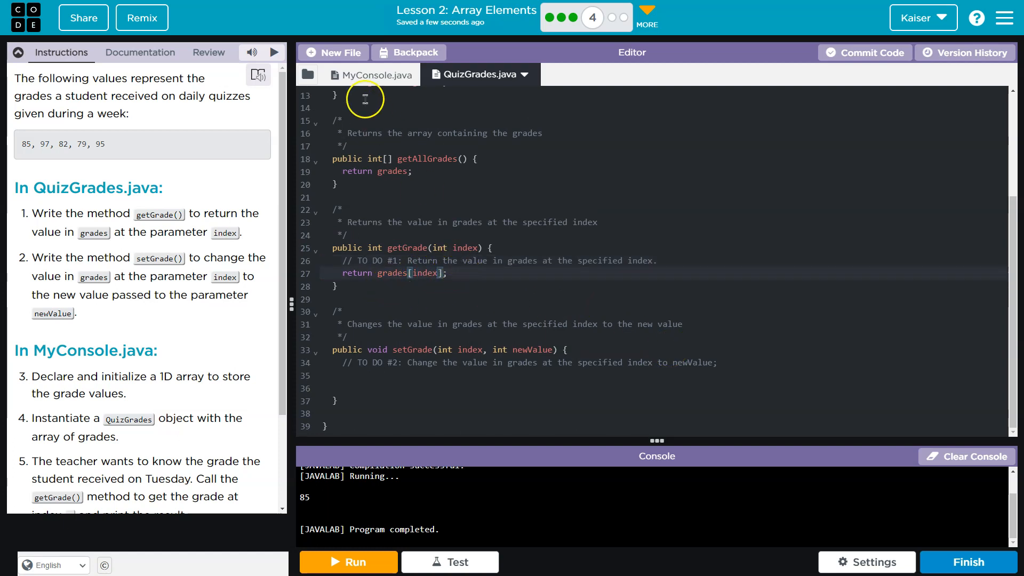
{"action": "left_click", "coordinate": [370, 75]}
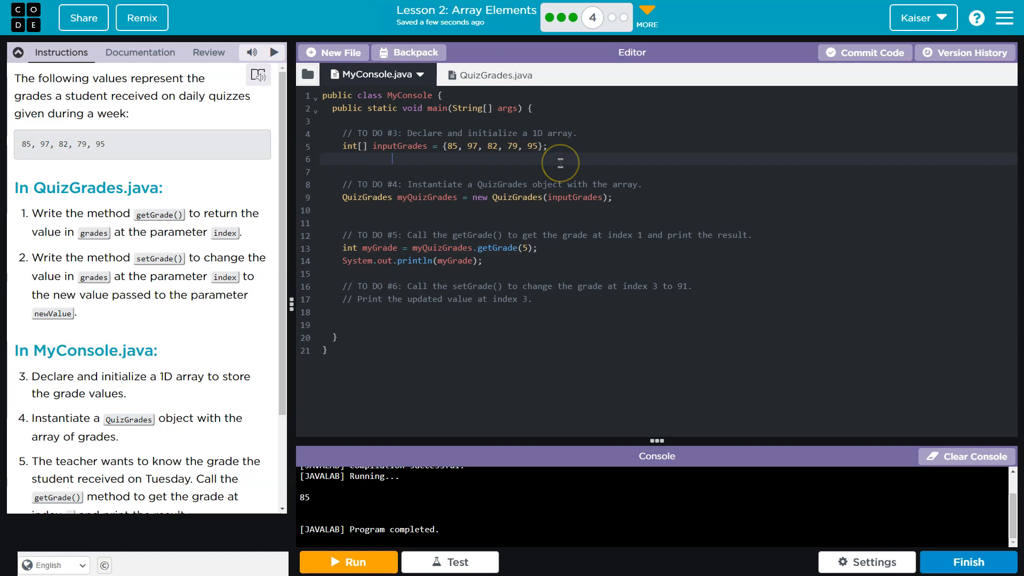
Change the getGrade argument from 5 to 1 and run so the console prints 97
{"action": "type", "text": "0   1   2   3   4"}
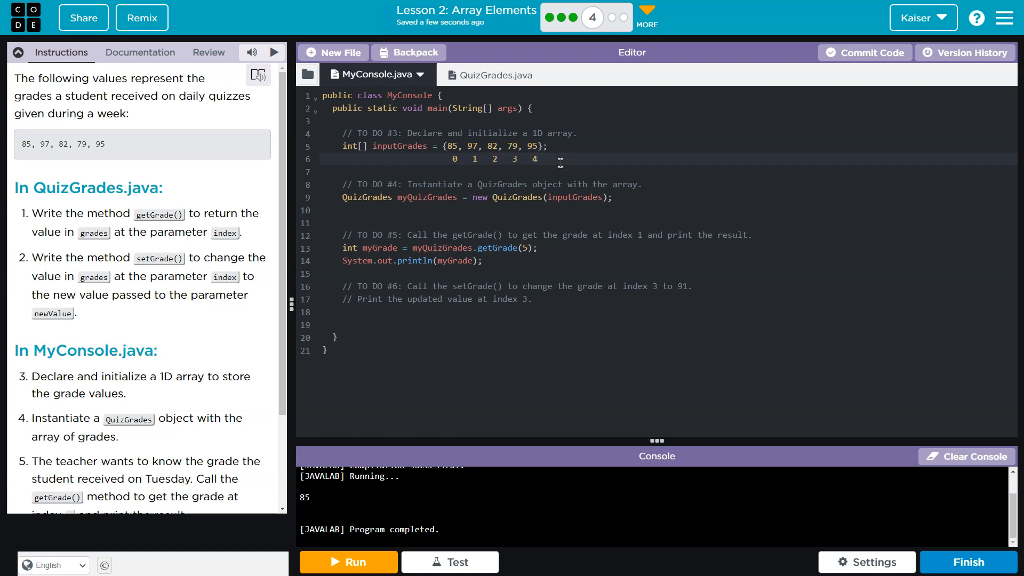
{"action": "type", "text": "LENGTH"}
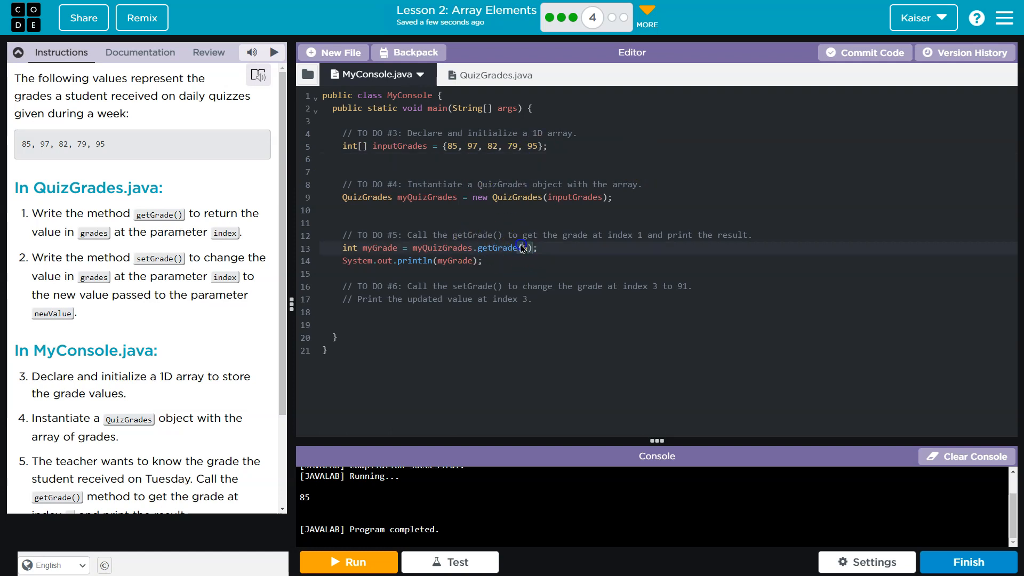
{"action": "type", "text": "5"}
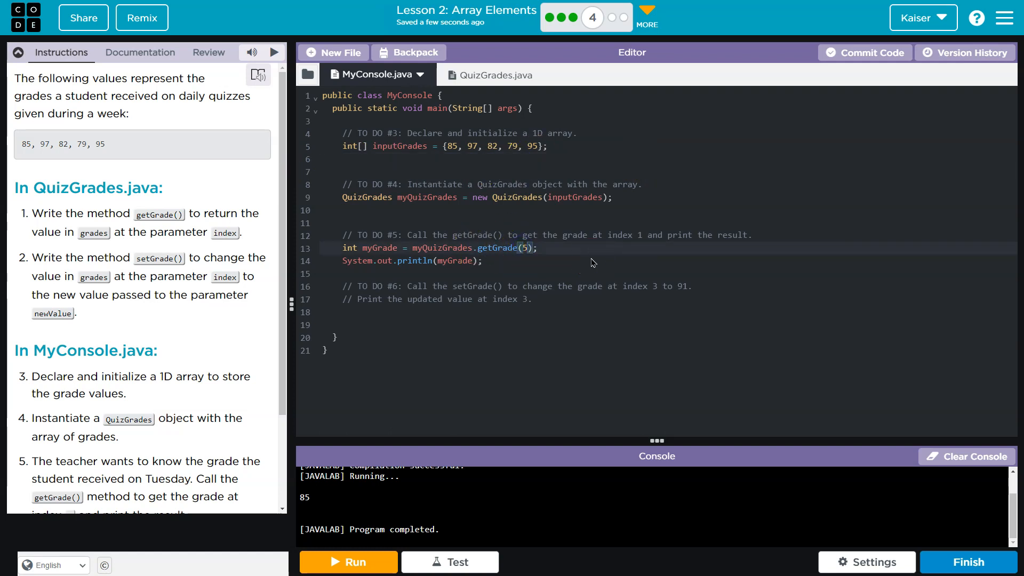
{"action": "key", "text": "Backspace"}
{"action": "type", "text": "1"}
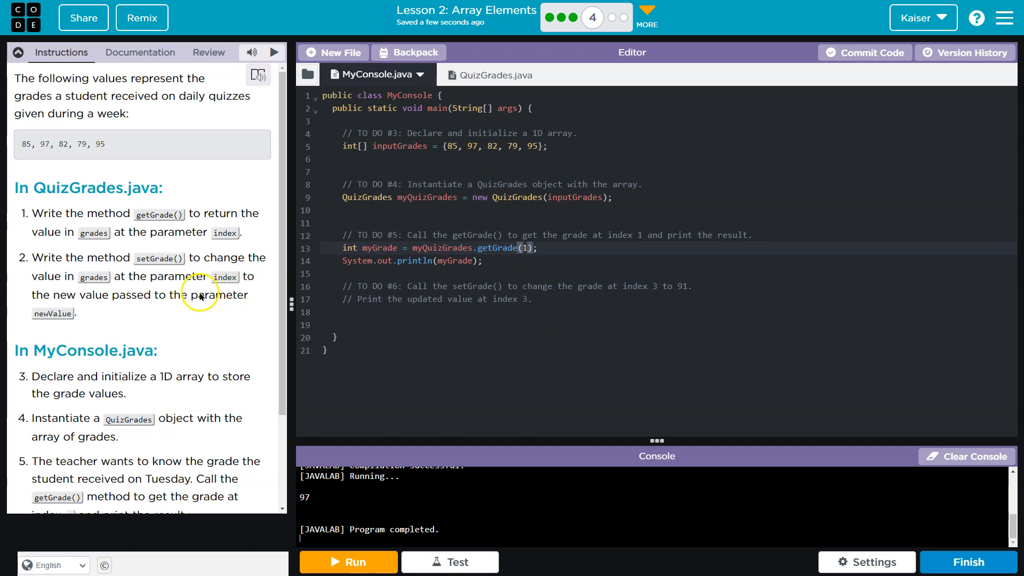
{"action": "mouse_move", "coordinate": [176, 300]}
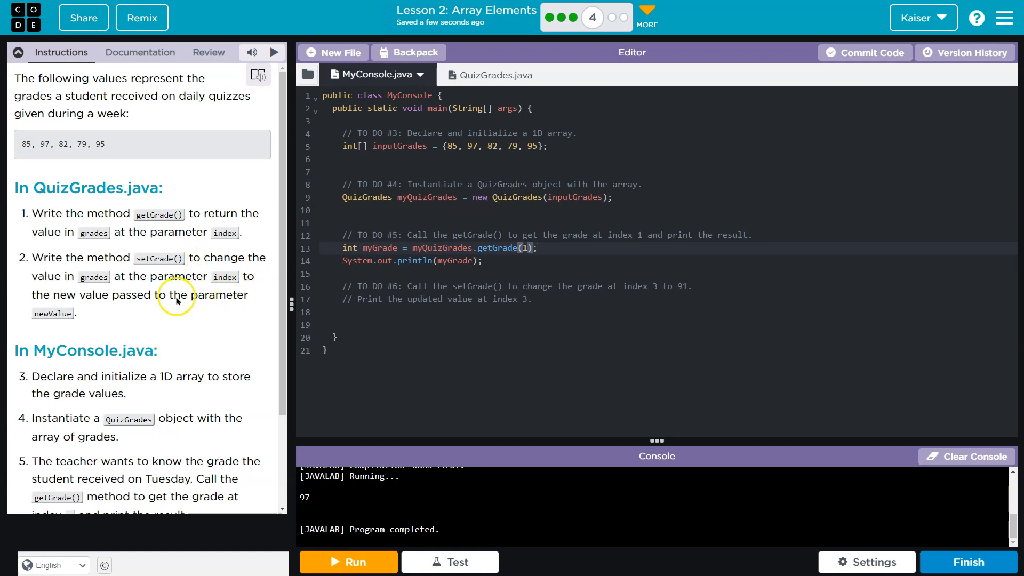
{"action": "left_click", "coordinate": [477, 75]}
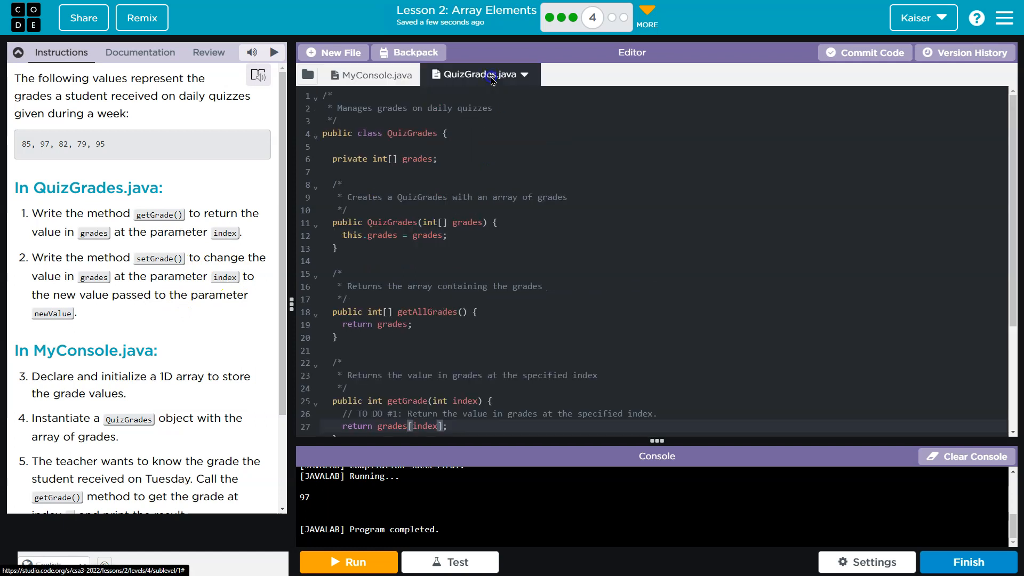
Begin the setGrade body as grades[...] = newValue; in QuizGrades
{"action": "scroll", "scroll_direction": "down", "scroll_amount": 3}
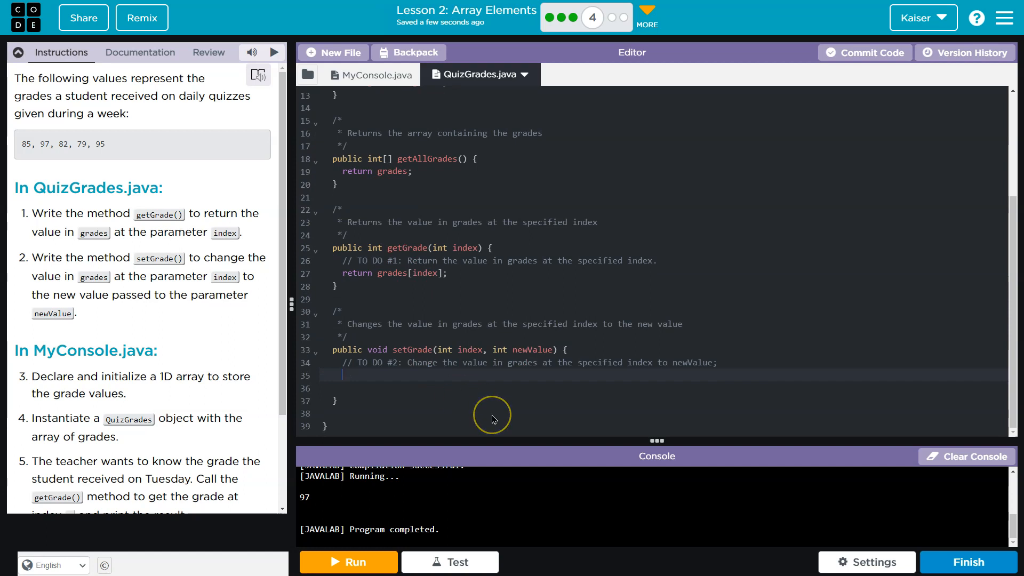
{"action": "type", "text": "grade"}
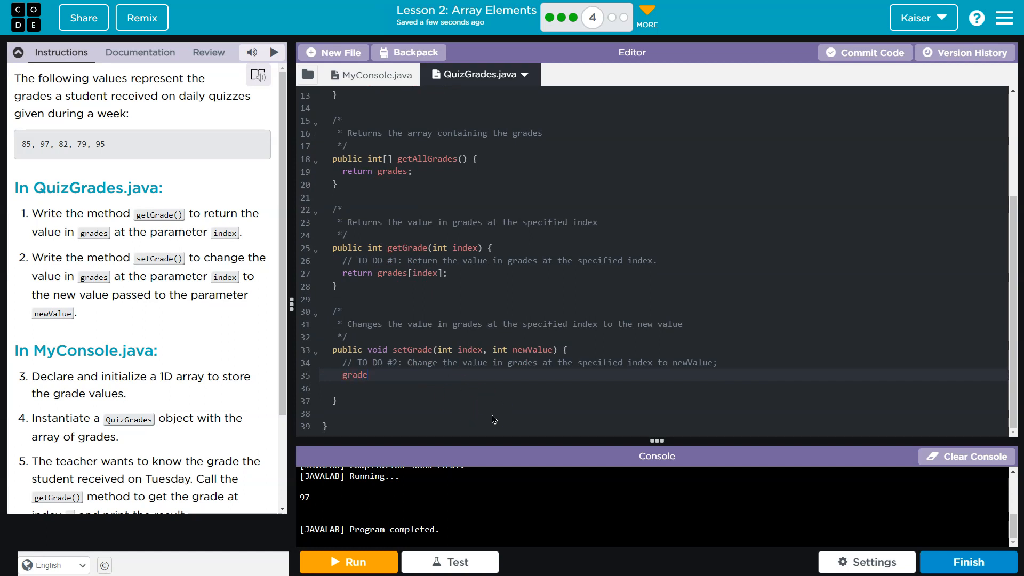
{"action": "type", "text": "s"}
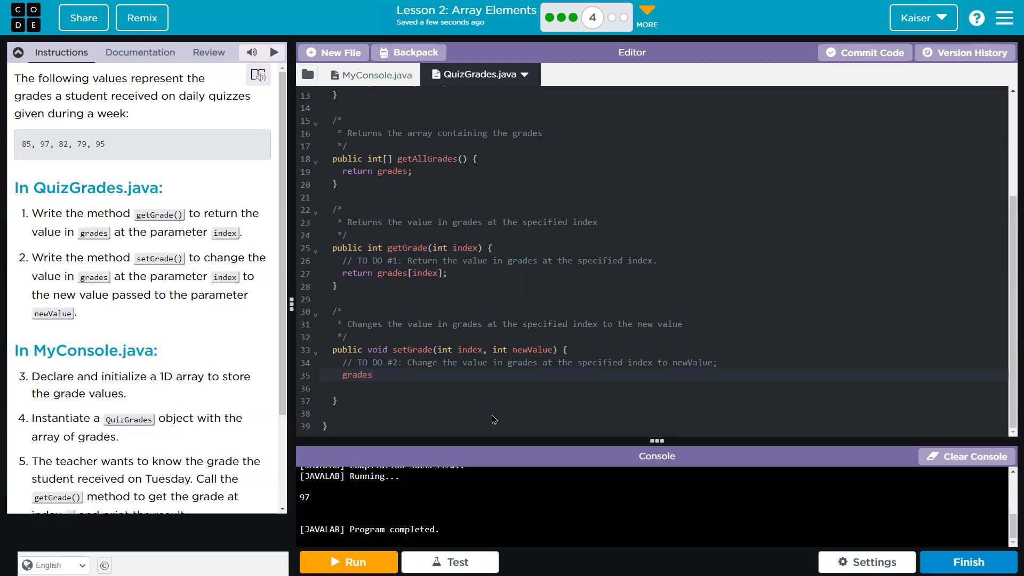
{"action": "type", "text": "= newValue;"}
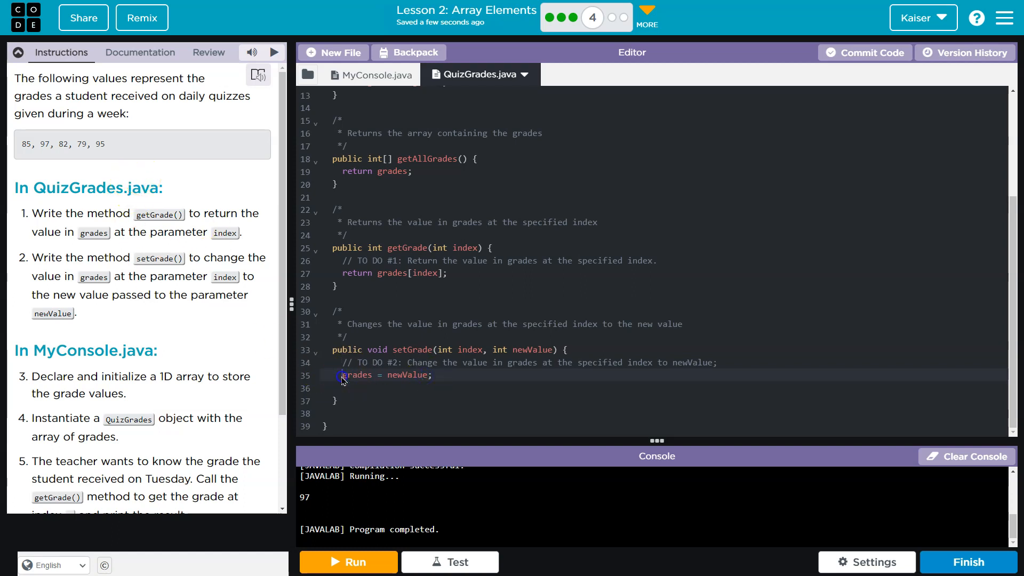
{"action": "double_click", "coordinate": [356, 375]}
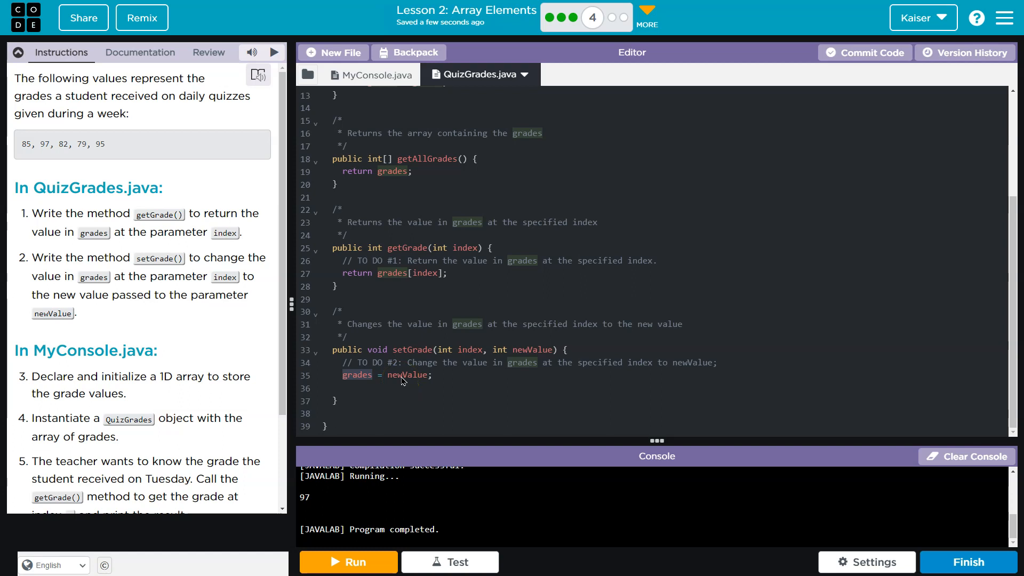
{"action": "double_click", "coordinate": [407, 375]}
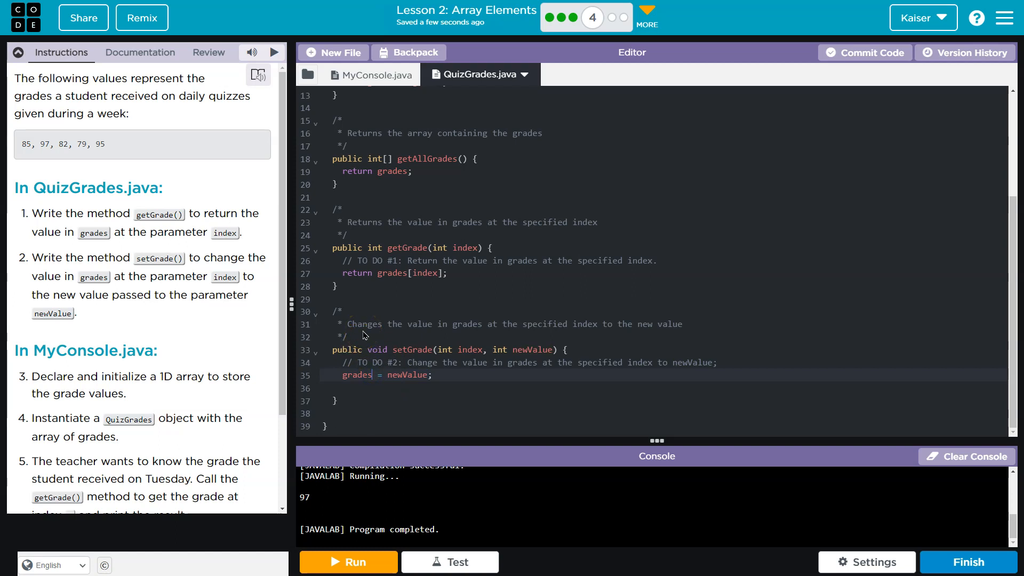
{"action": "type", "text": "[o"}
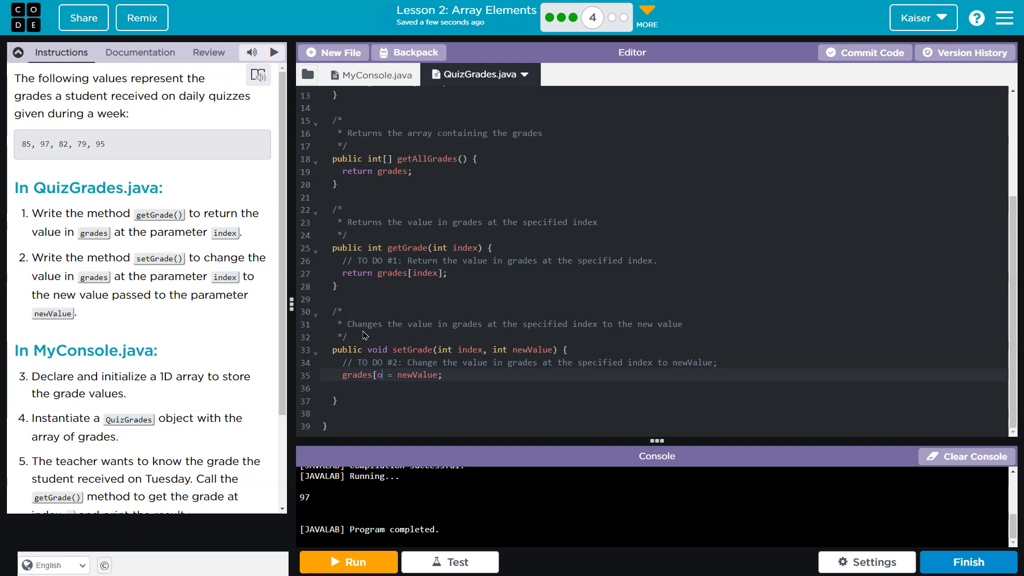
{"action": "type", "text": "0"}
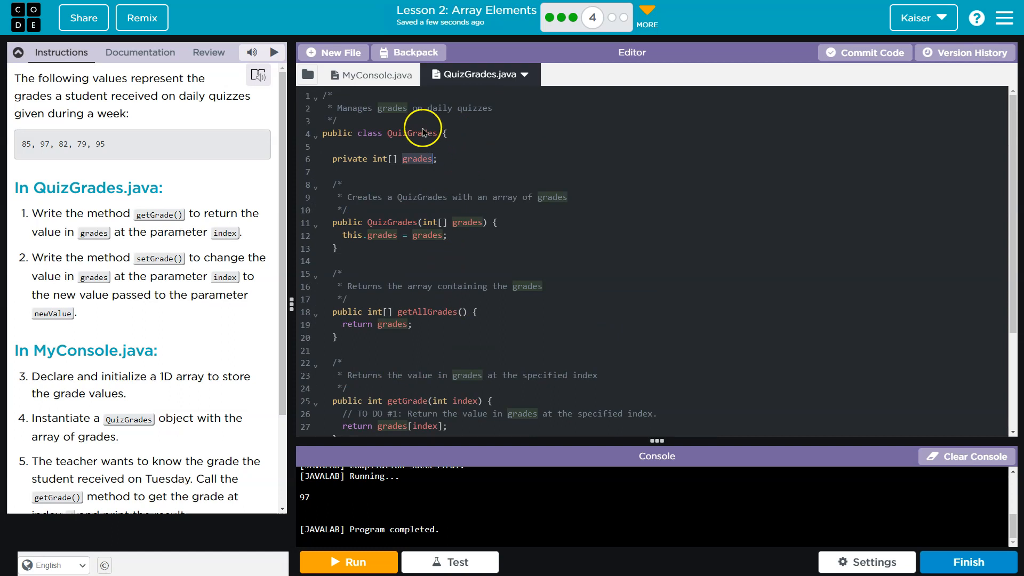
{"action": "mouse_move", "coordinate": [418, 173]}
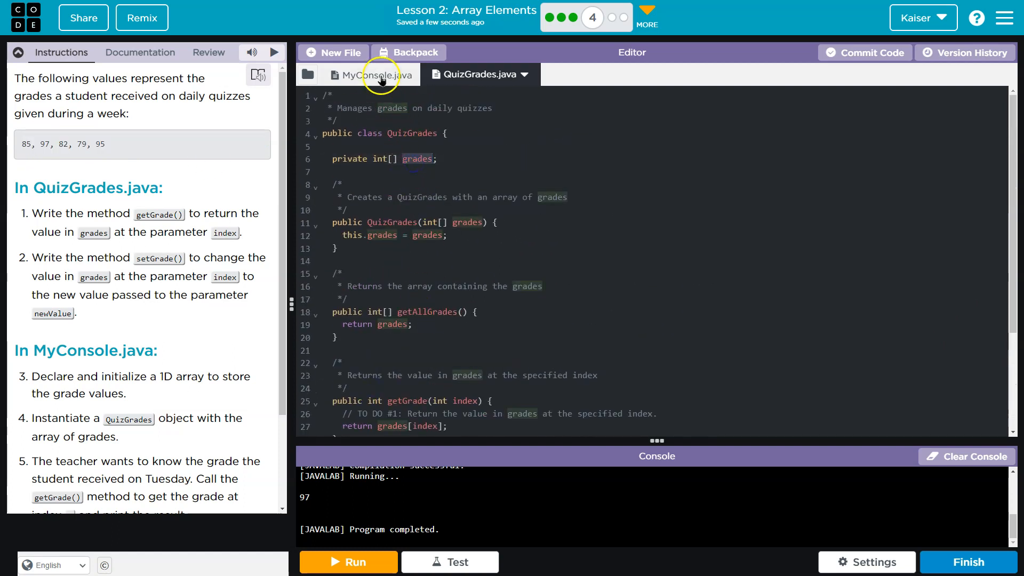
Add myQuizGrades.setGrade(3, 91); under TO DO #6, checking the finished setGrade method along the way
{"action": "left_click", "coordinate": [370, 74]}
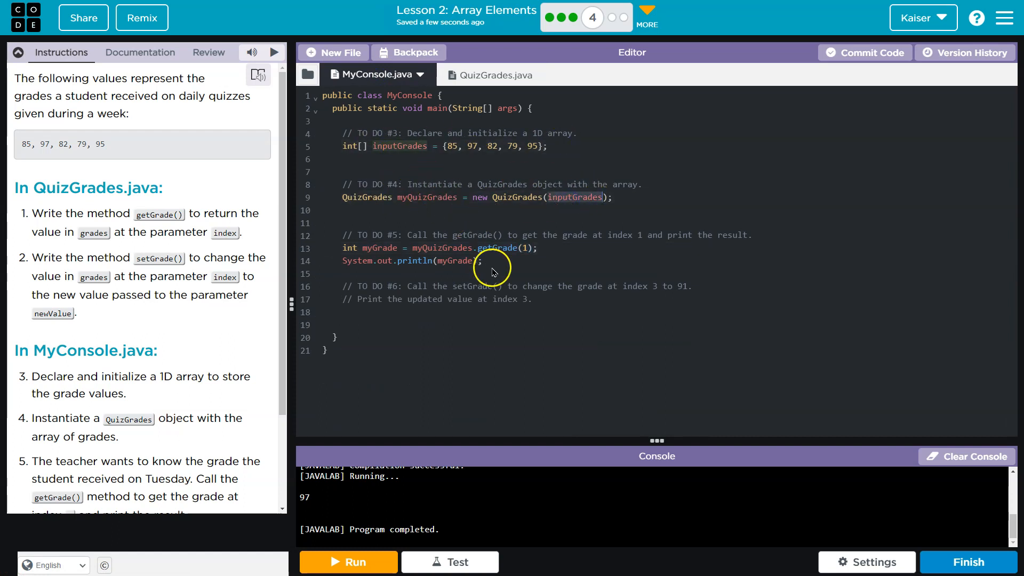
{"action": "left_click", "coordinate": [481, 74]}
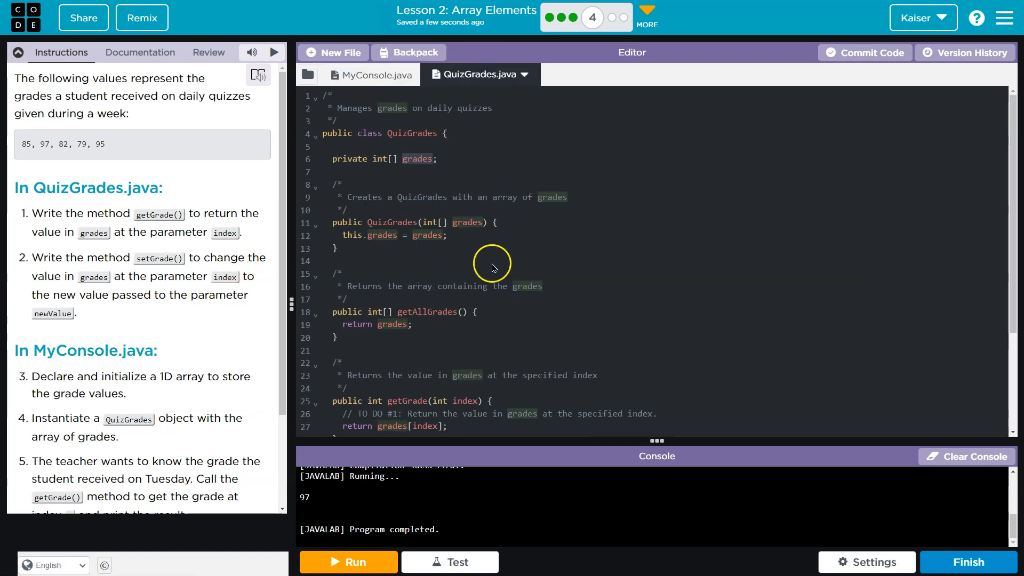
{"action": "left_click", "coordinate": [371, 75]}
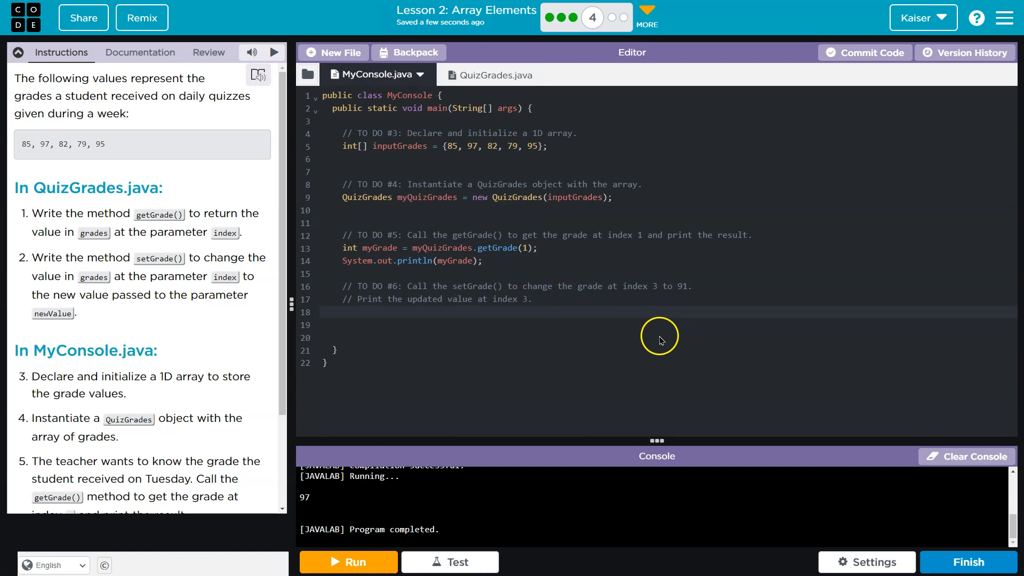
{"action": "type", "text": "myQuizGrades.setGrade(3,"}
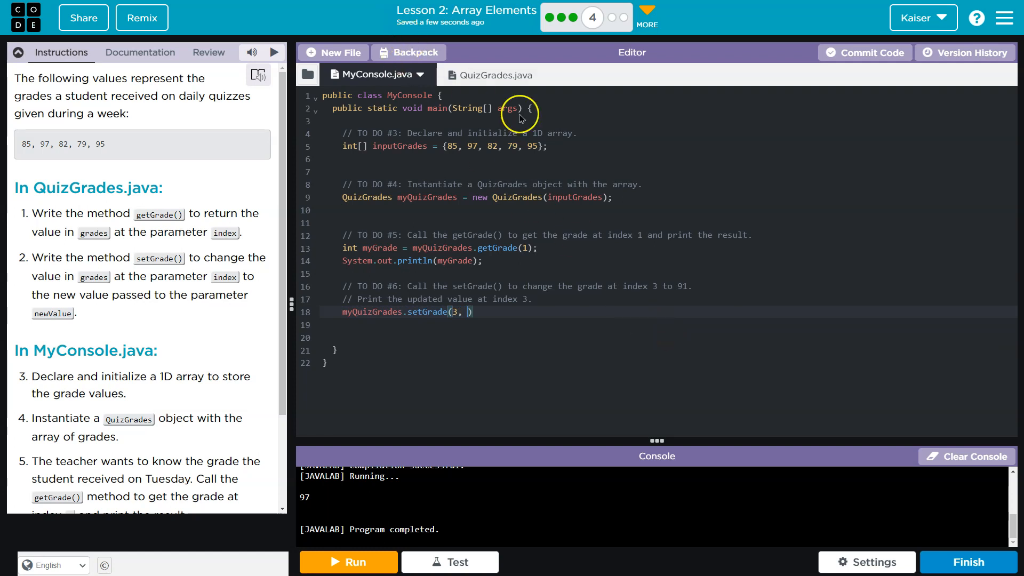
{"action": "left_click", "coordinate": [480, 75]}
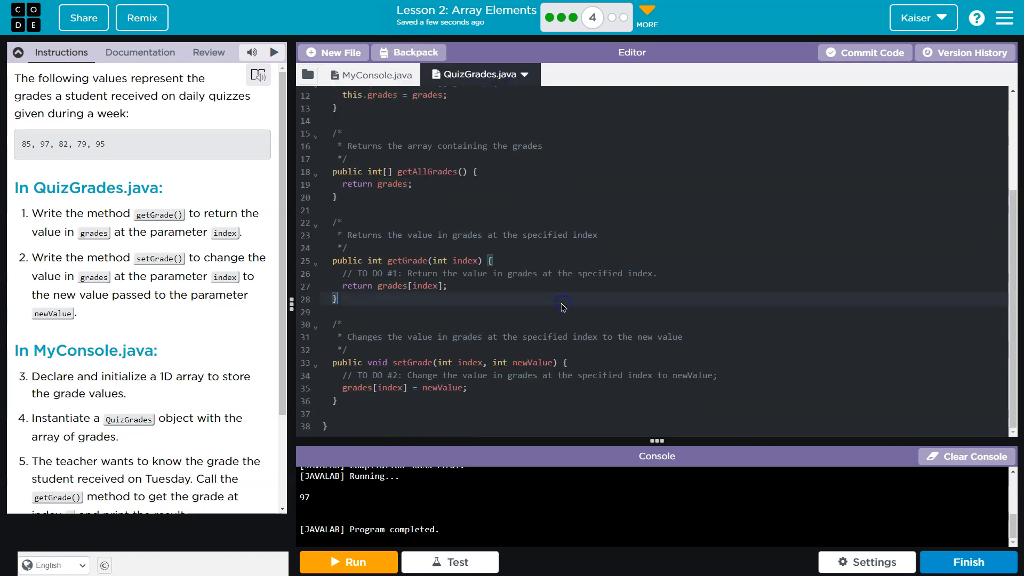
{"action": "double_click", "coordinate": [528, 362]}
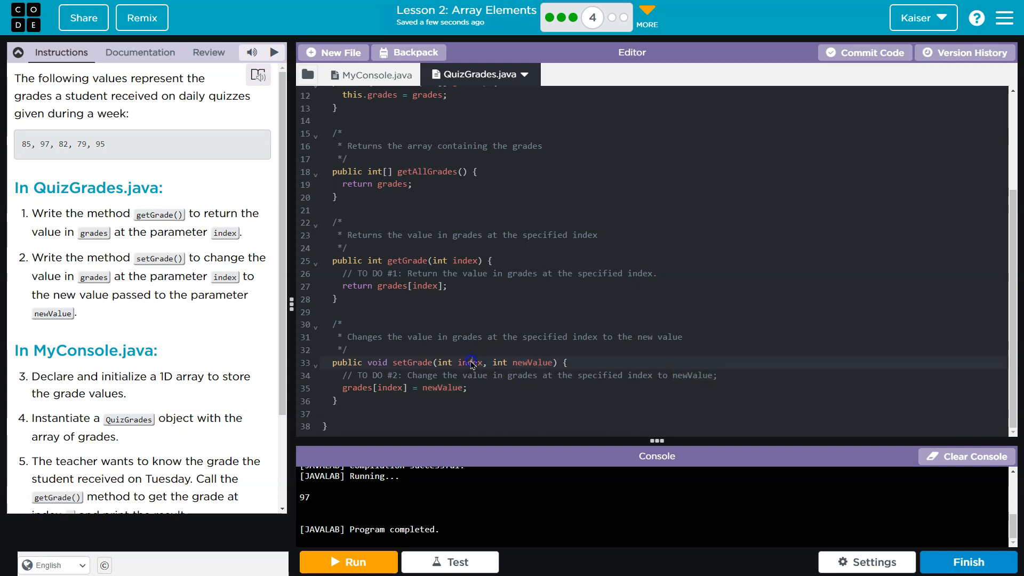
{"action": "left_click", "coordinate": [368, 74]}
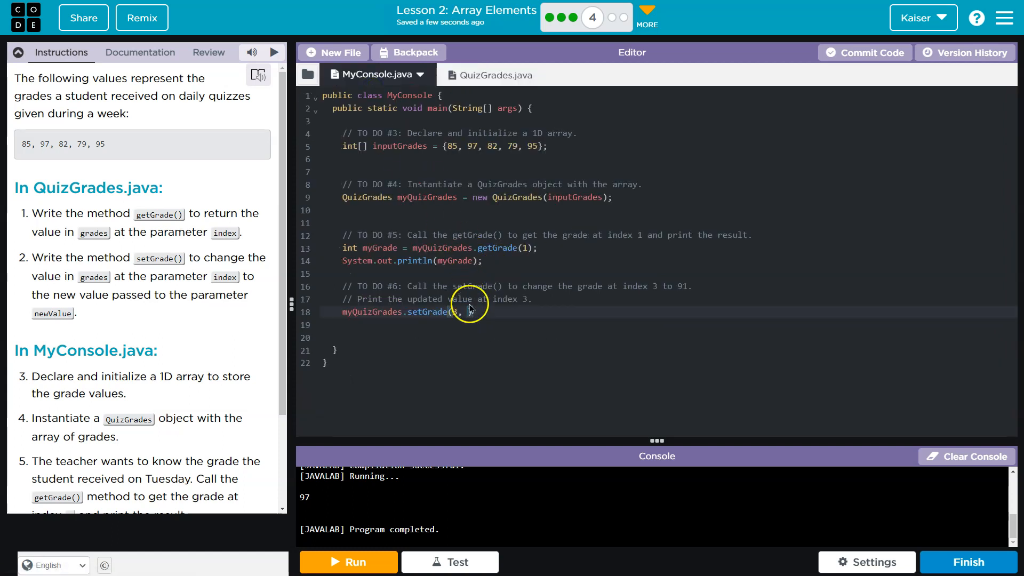
{"action": "type", "text": "3,"}
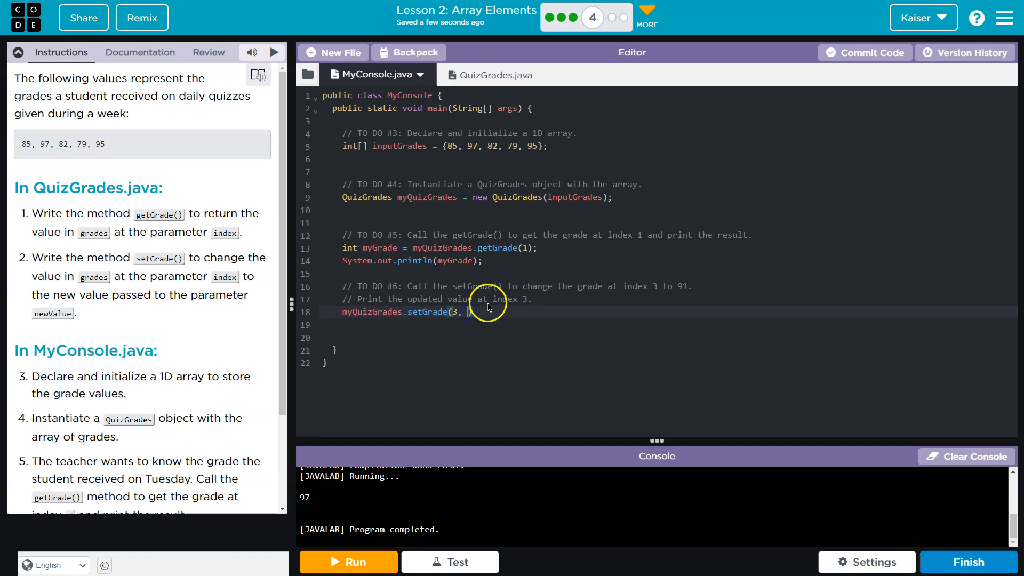
{"action": "type", "text": "91"}
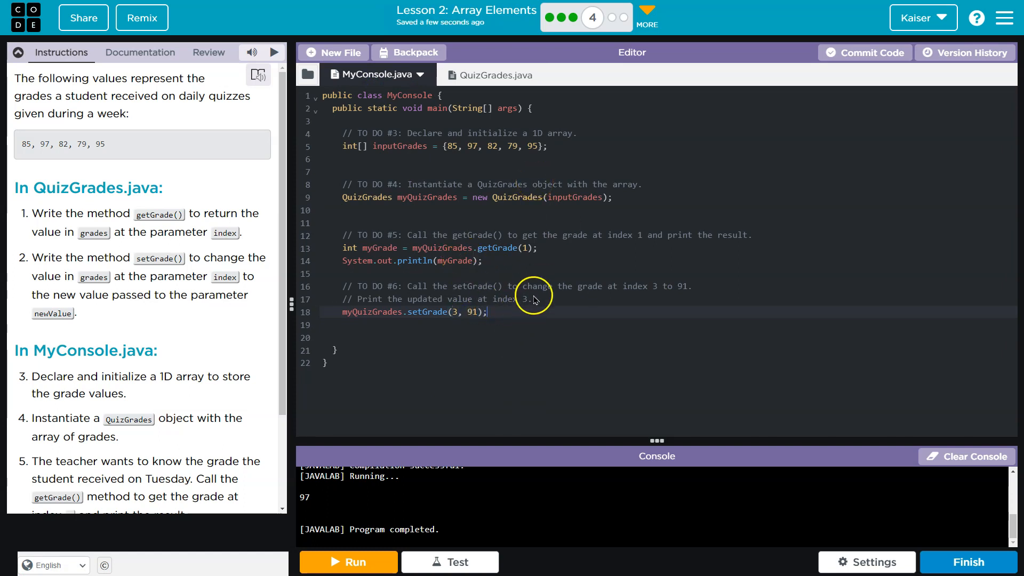
{"action": "mouse_move", "coordinate": [528, 322]}
{"action": "type", "text": "System.out.println(myGrade);"}
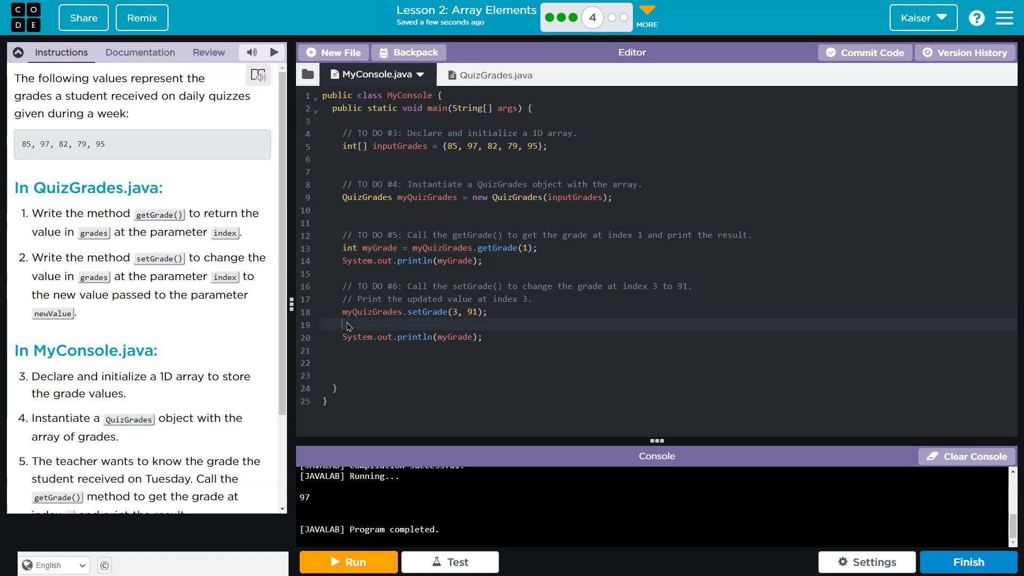
Print myQuizGrades.getGrade(3) after the setGrade call and run so the console shows 97 and 91
{"action": "left_click", "coordinate": [481, 337]}
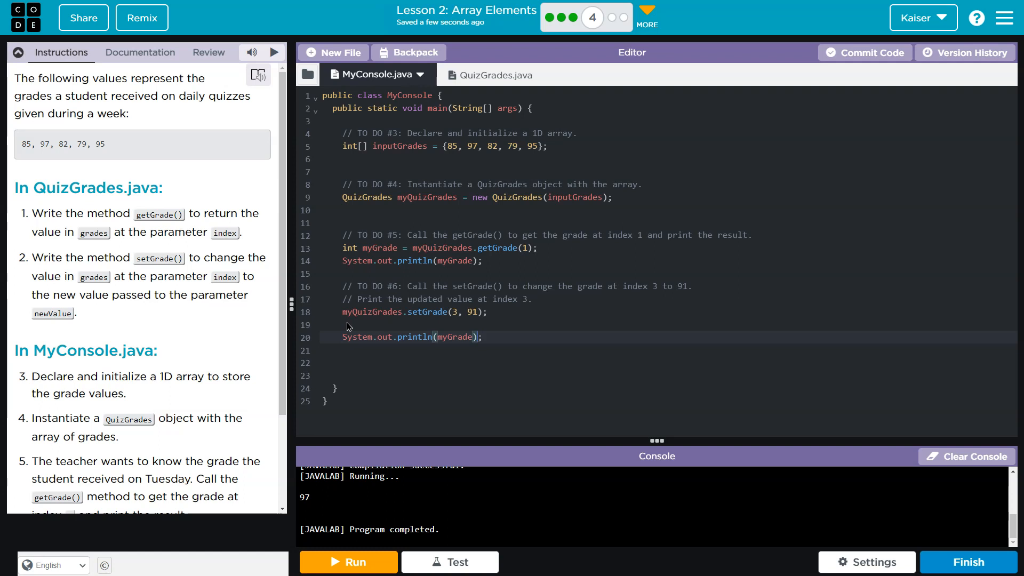
{"action": "key", "text": "Backspace"}
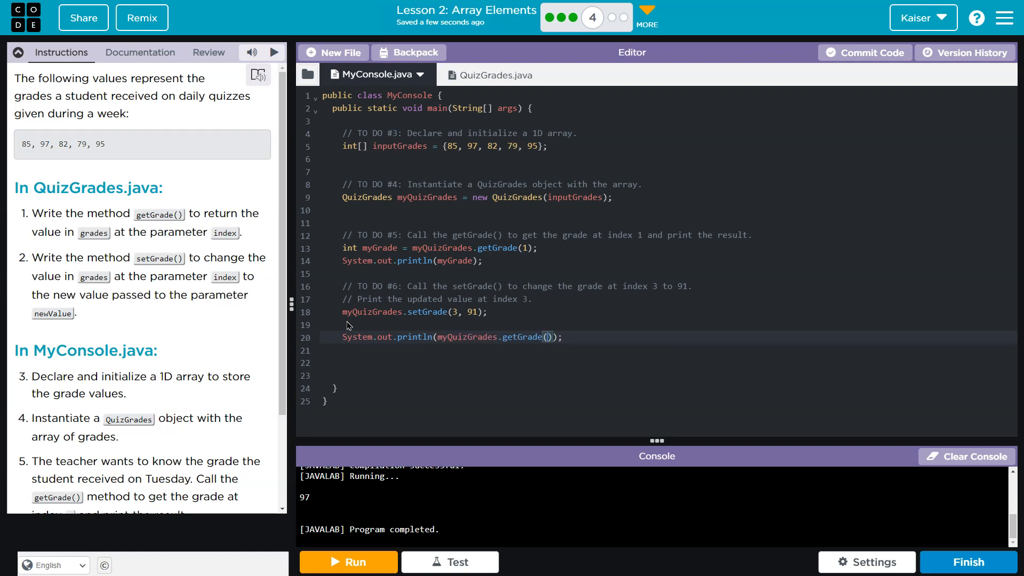
{"action": "type", "text": "3"}
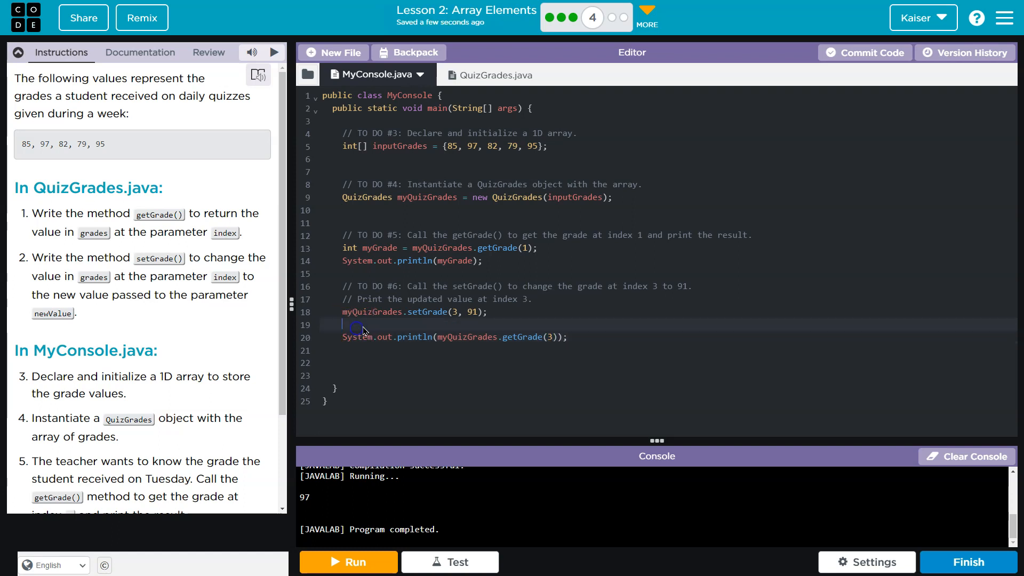
{"action": "left_click", "coordinate": [347, 562]}
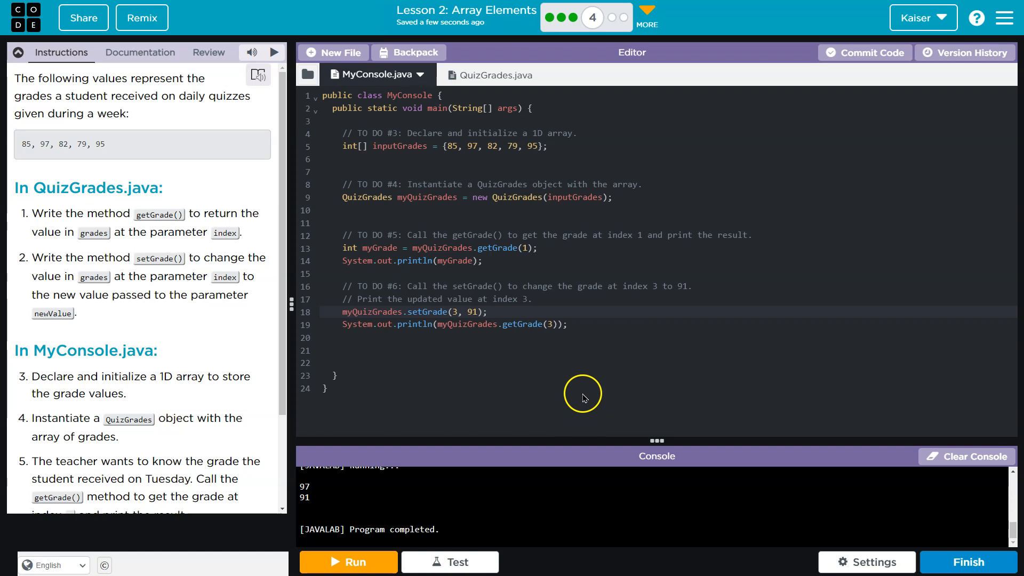
{"action": "mouse_move", "coordinate": [534, 344]}
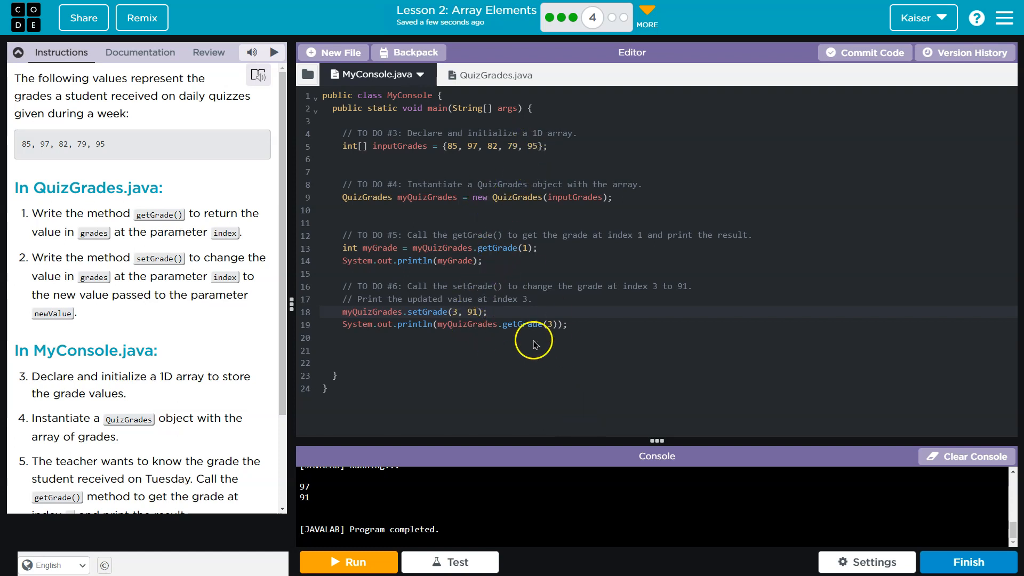
{"action": "scroll", "scroll_direction": "down", "scroll_amount": 3}
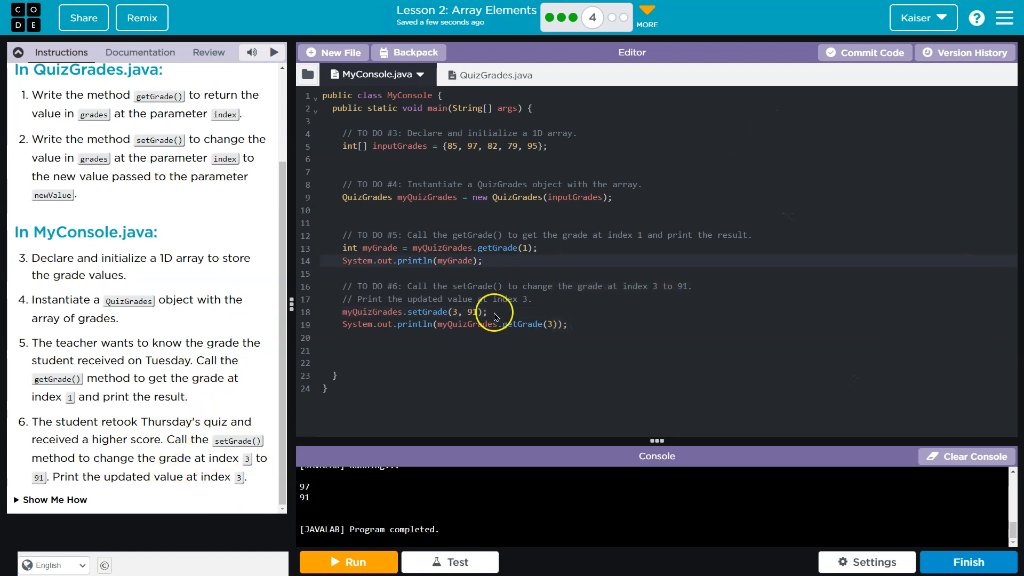
{"action": "left_click", "coordinate": [493, 74]}
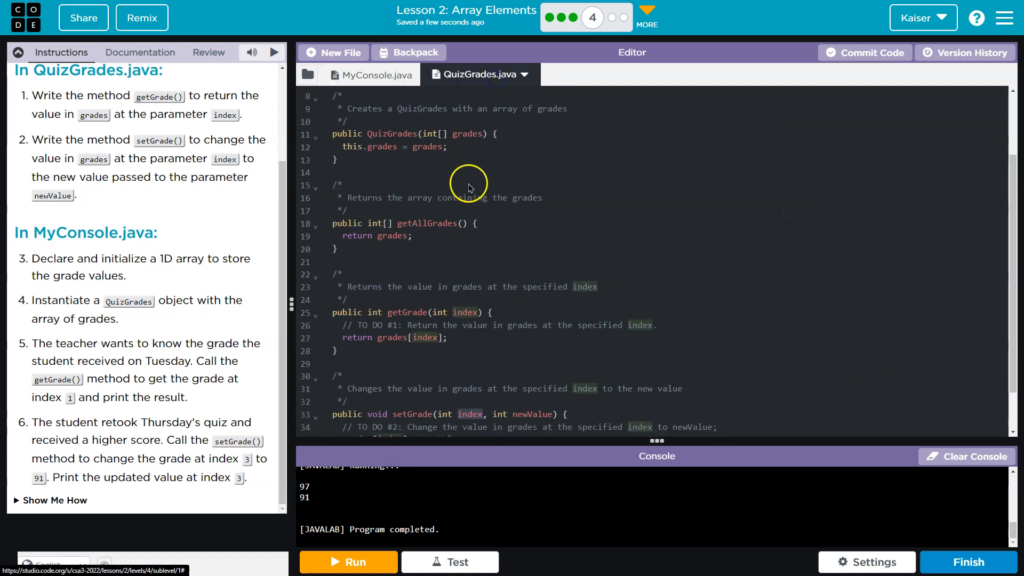
{"action": "left_click", "coordinate": [374, 75]}
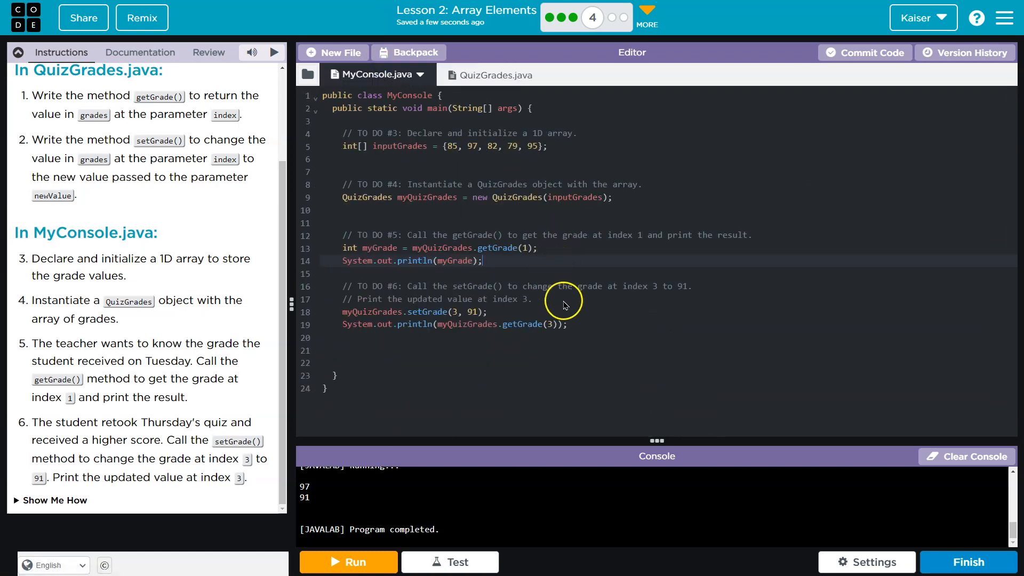